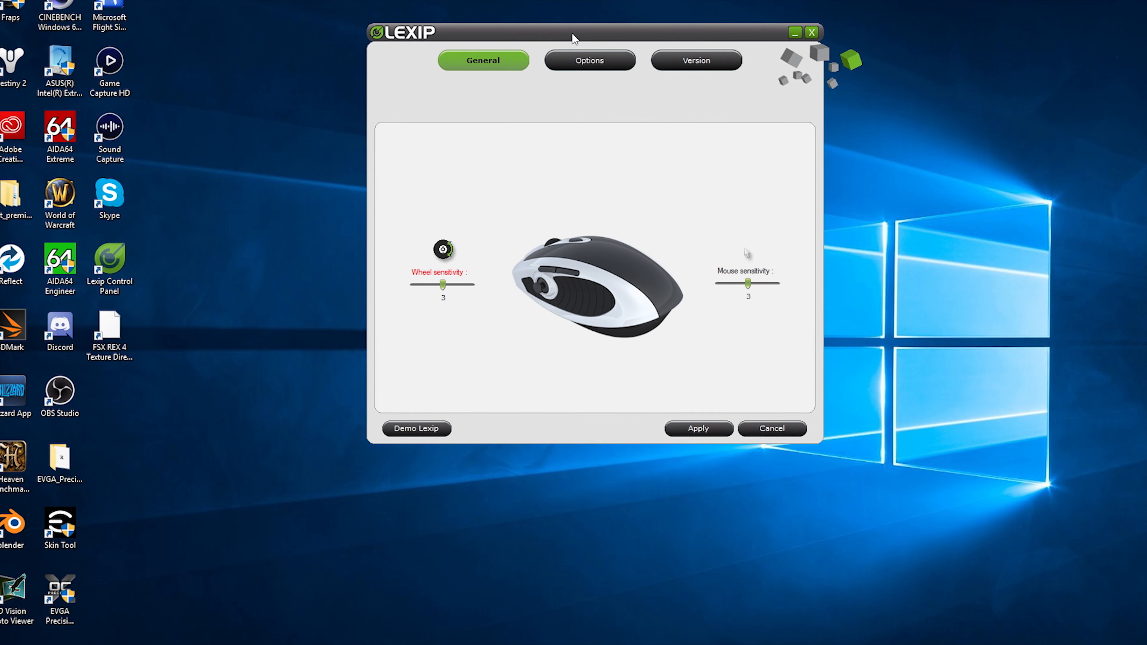
{"action": "mouse_move", "coordinate": [578, 232]}
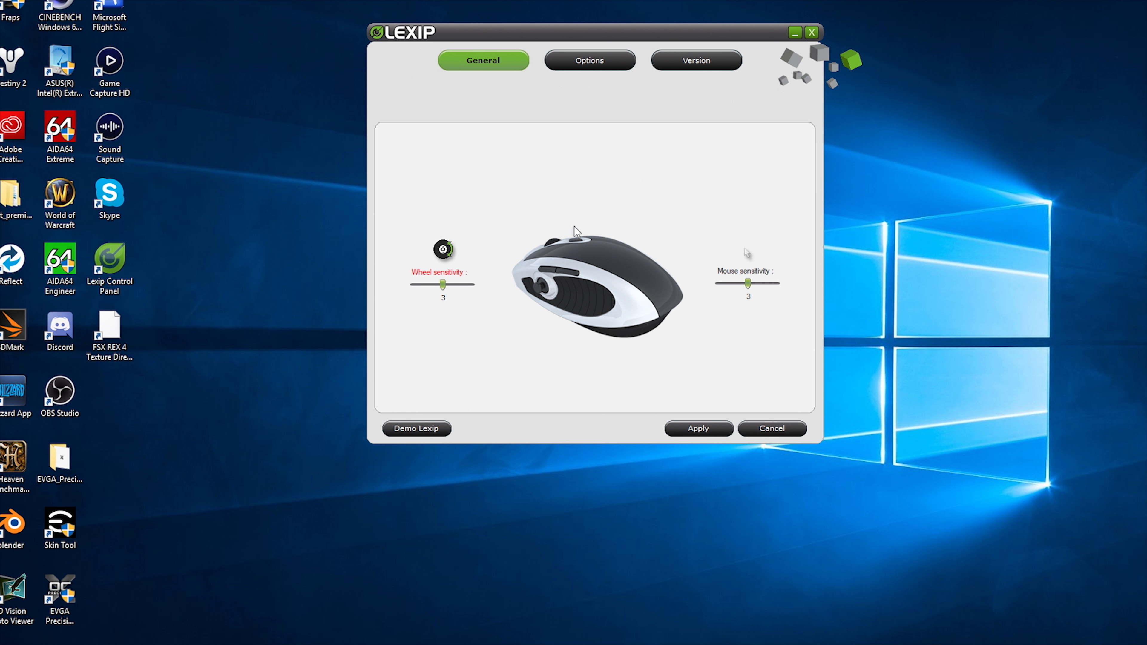
{"action": "mouse_move", "coordinate": [651, 306]}
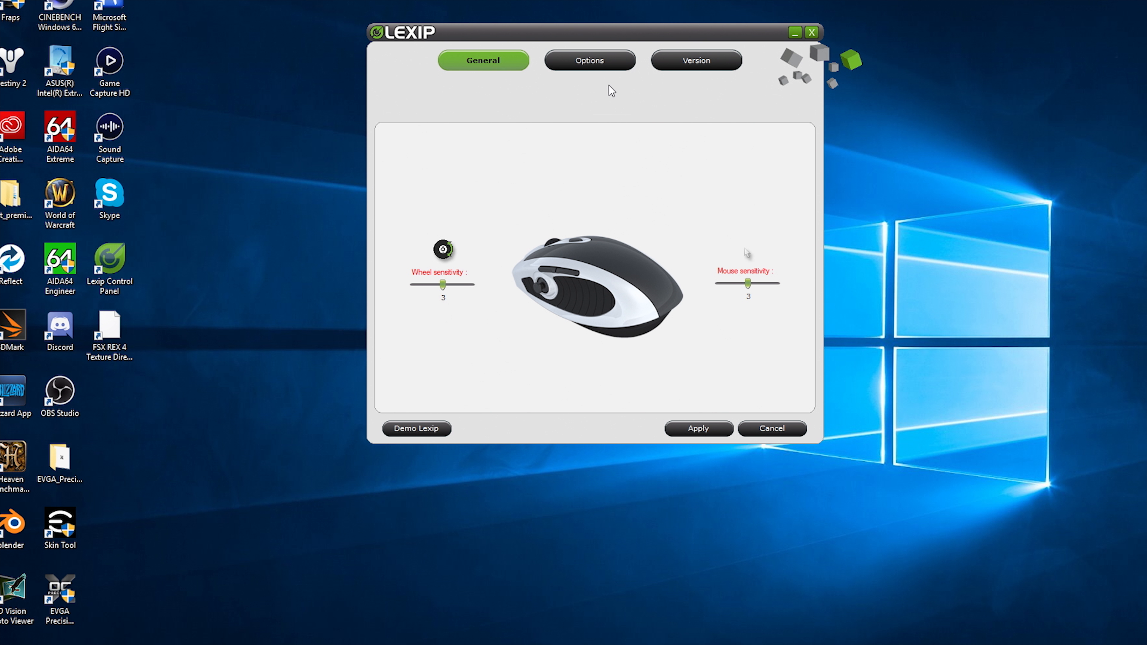
Show the button assignments and the Left Button's list of functions, leaving it on Left Click
{"action": "left_click", "coordinate": [590, 60]}
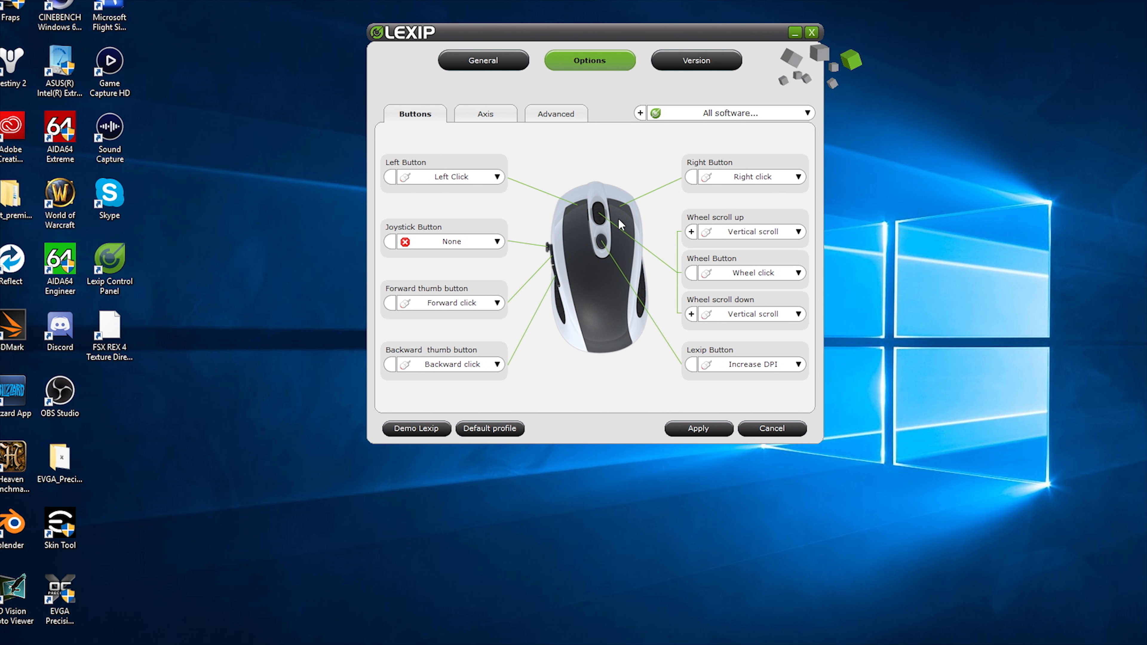
{"action": "mouse_move", "coordinate": [652, 211]}
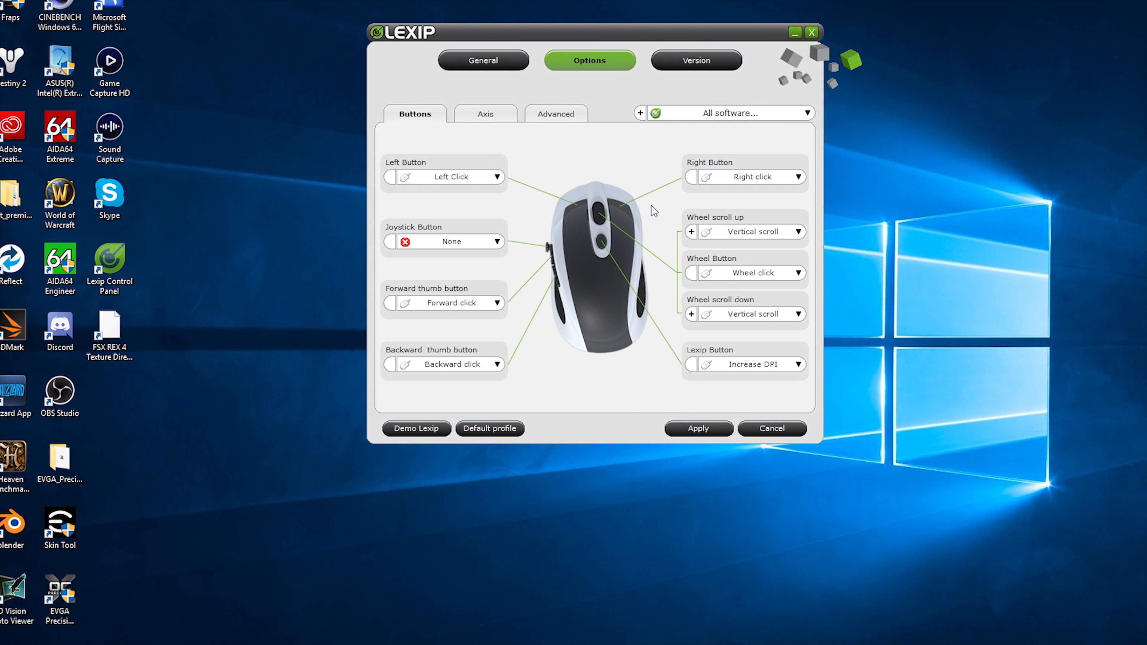
{"action": "mouse_move", "coordinate": [597, 242]}
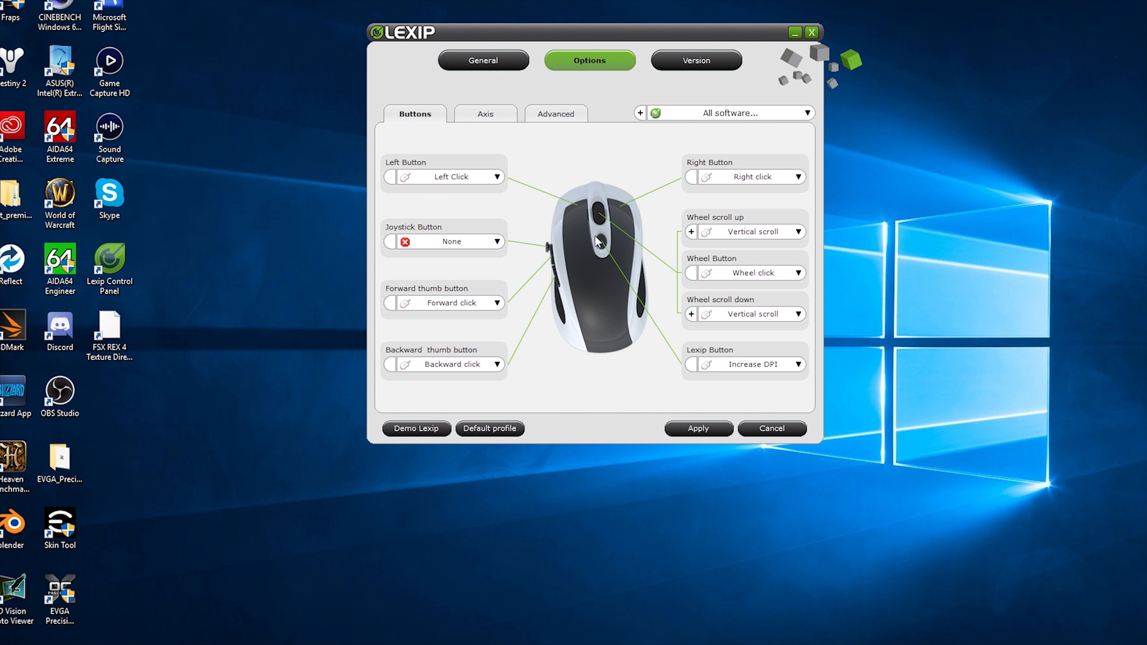
{"action": "mouse_move", "coordinate": [554, 260]}
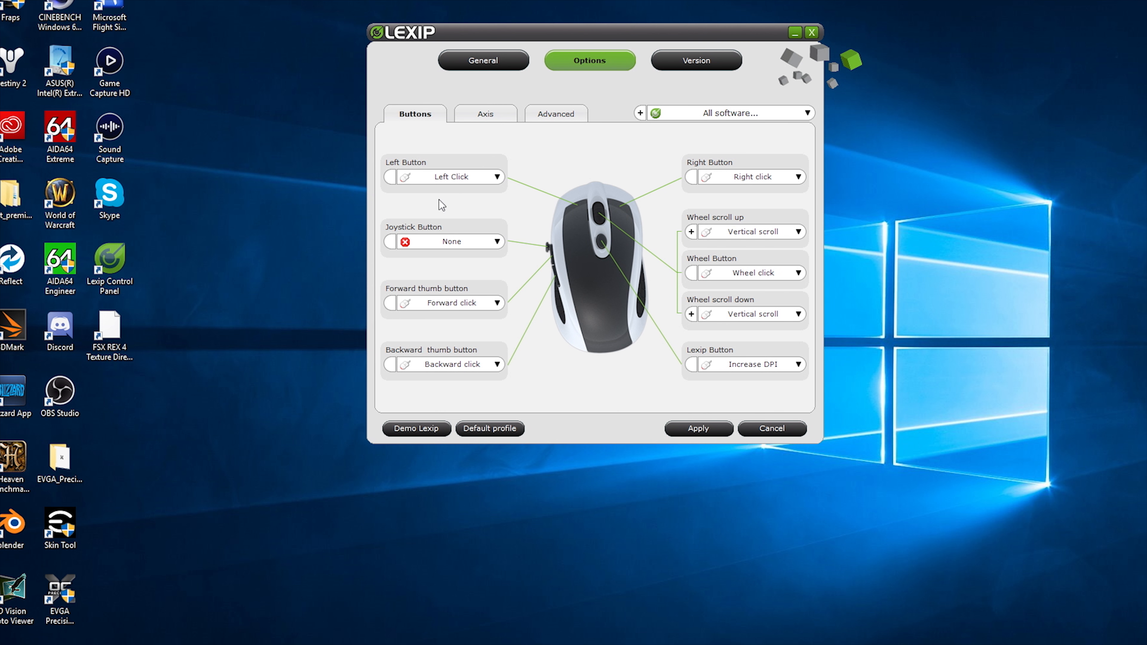
{"action": "left_click", "coordinate": [496, 177]}
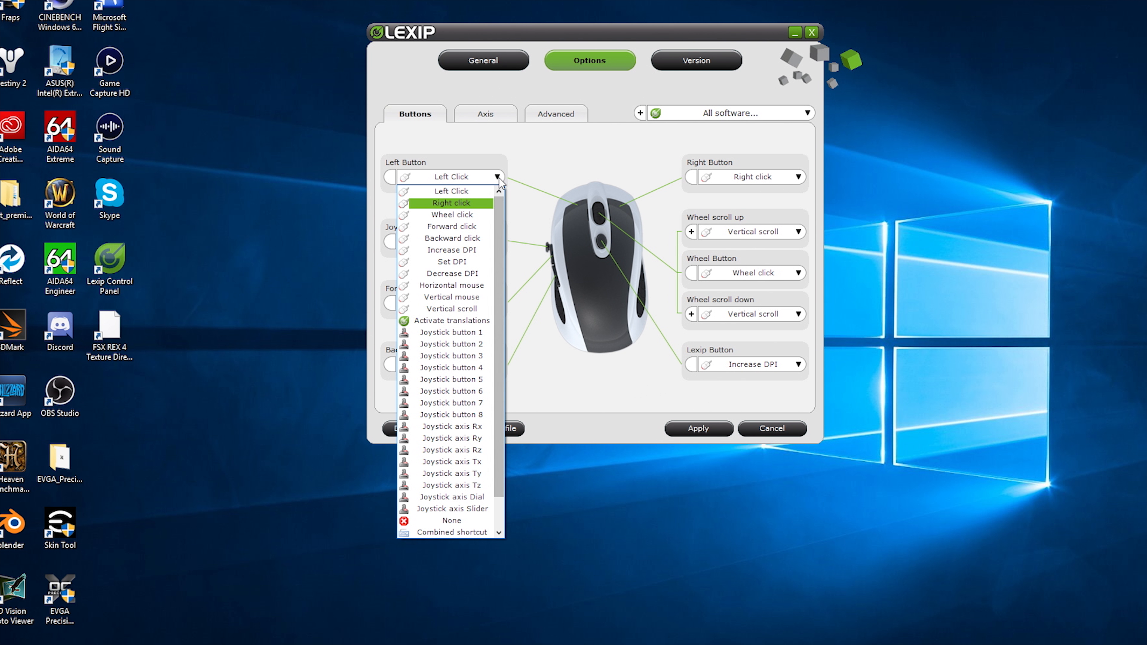
{"action": "mouse_move", "coordinate": [452, 192]}
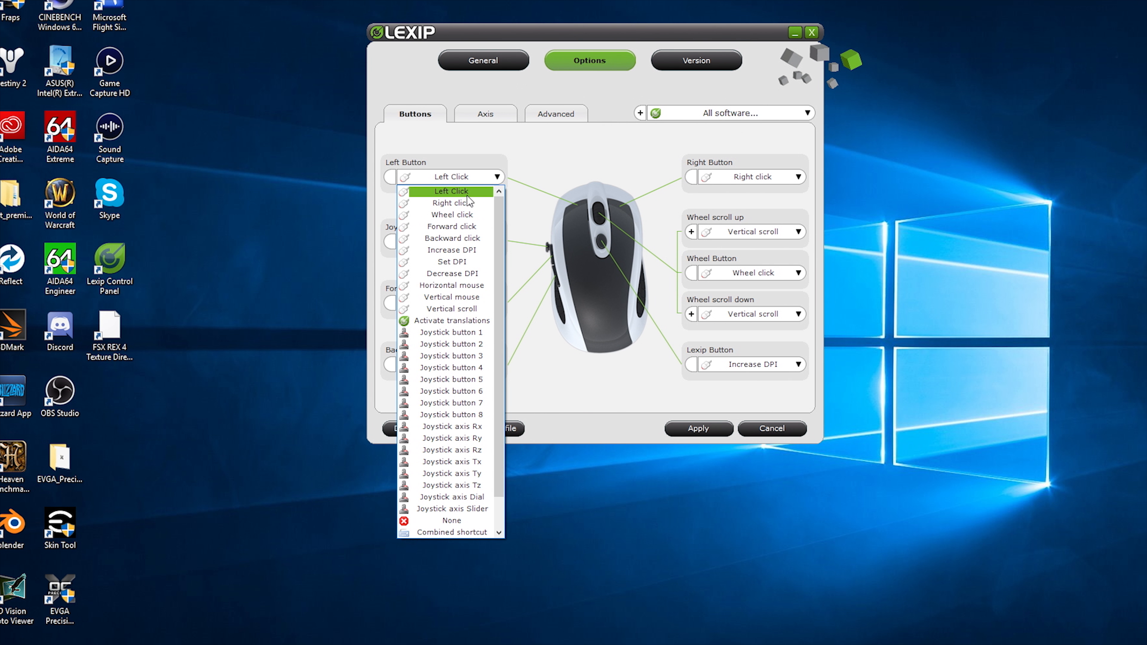
{"action": "mouse_move", "coordinate": [452, 250]}
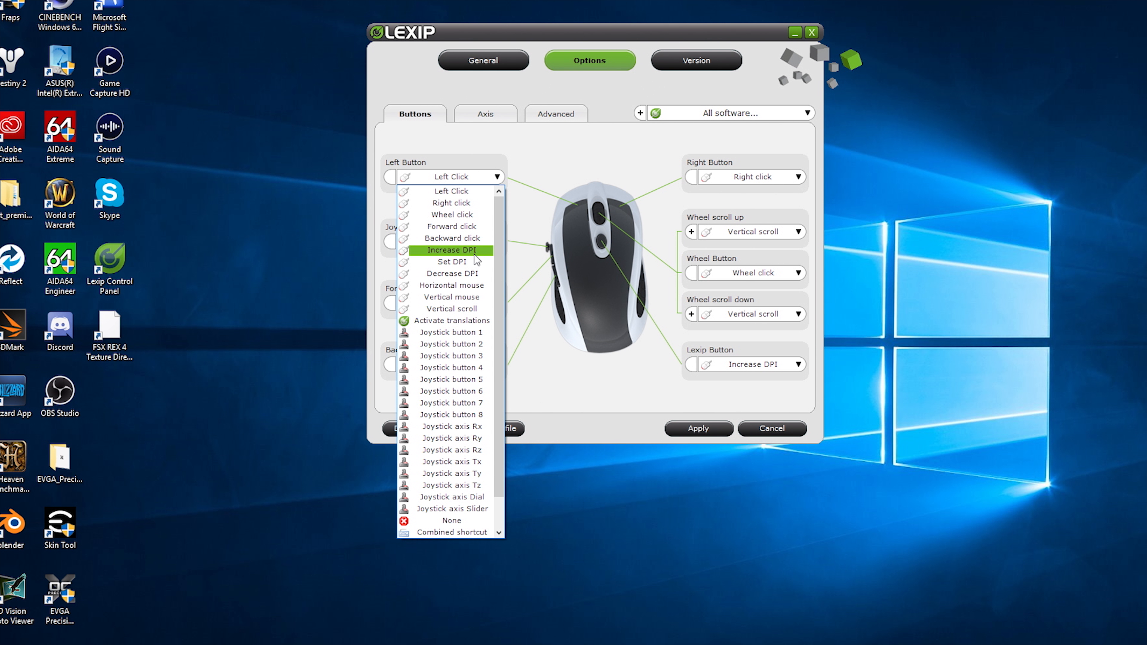
{"action": "mouse_move", "coordinate": [481, 286]}
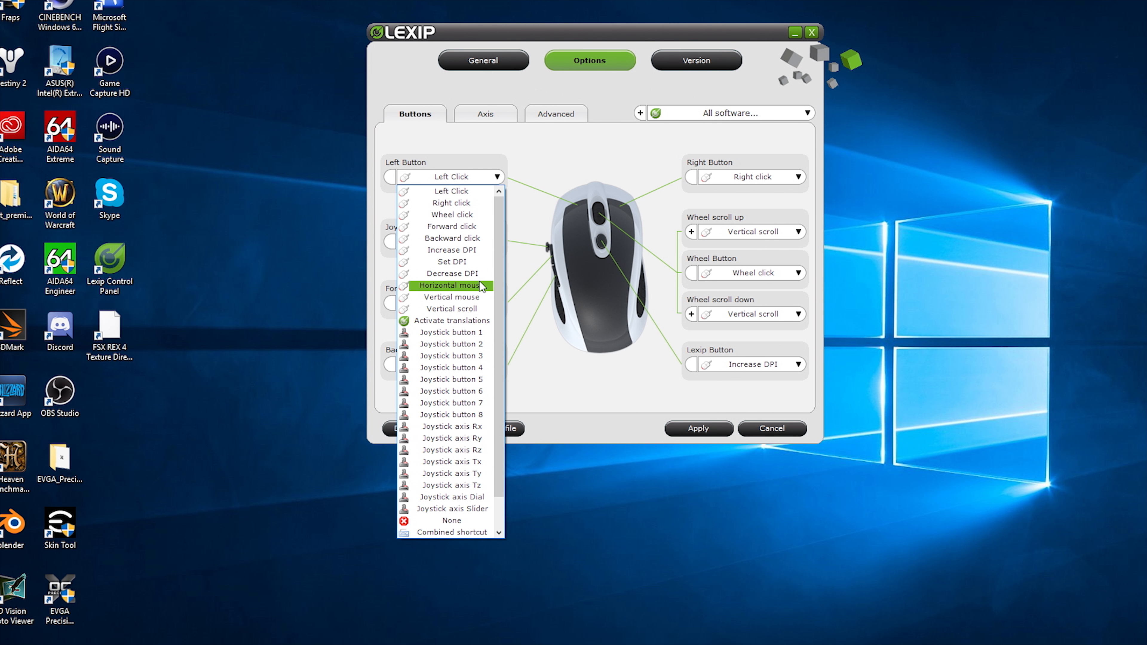
{"action": "mouse_move", "coordinate": [452, 297]}
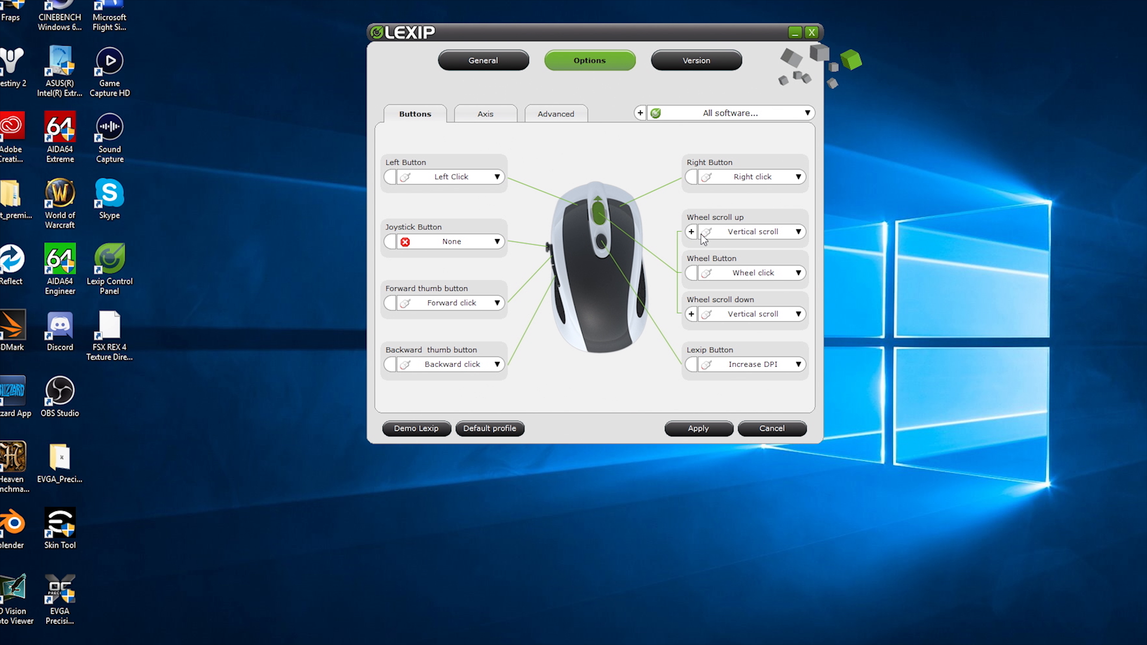
{"action": "mouse_move", "coordinate": [746, 238]}
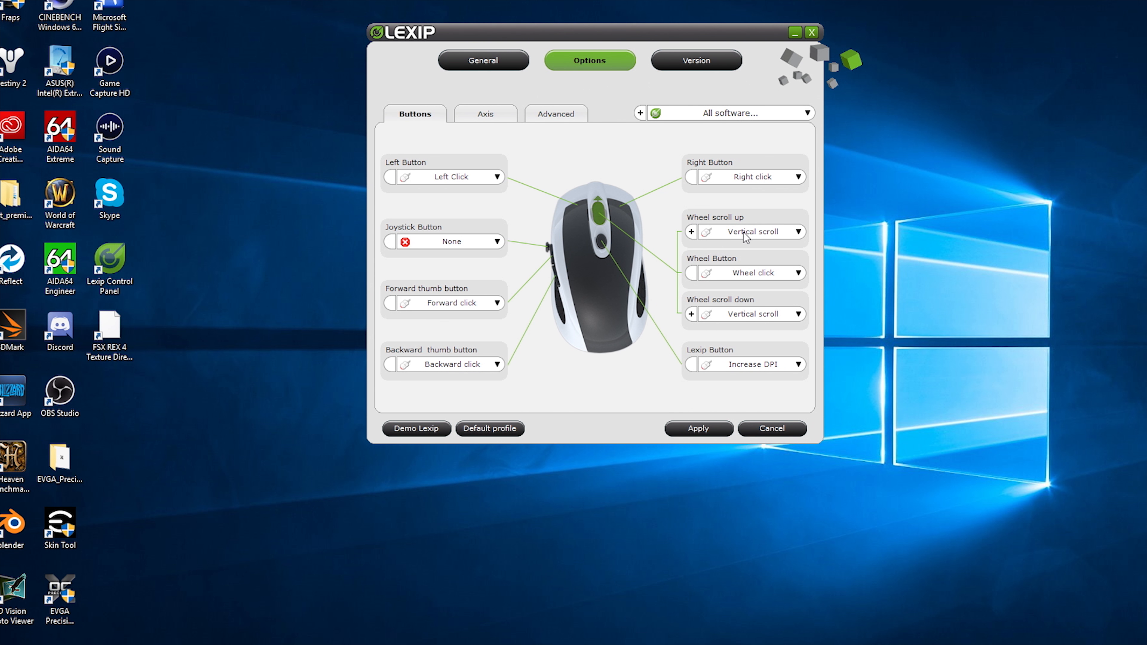
{"action": "mouse_move", "coordinate": [509, 250]}
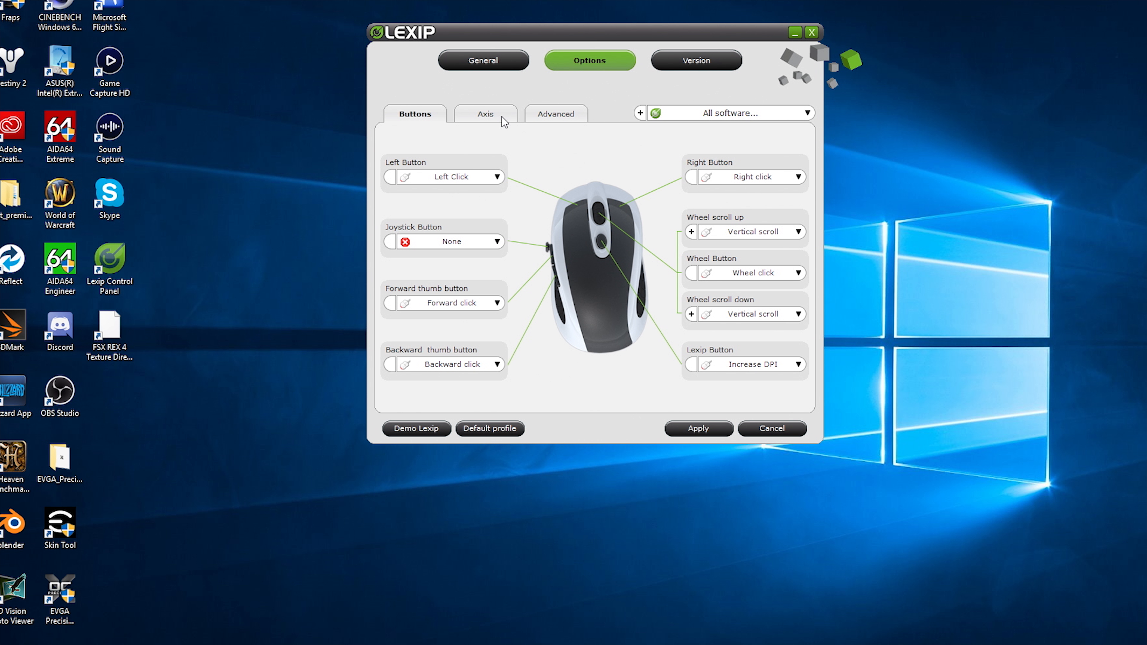
Show the Axis mappings: rotations on joystick axes, stick forward/backward on vertical scroll
{"action": "left_click", "coordinate": [485, 114]}
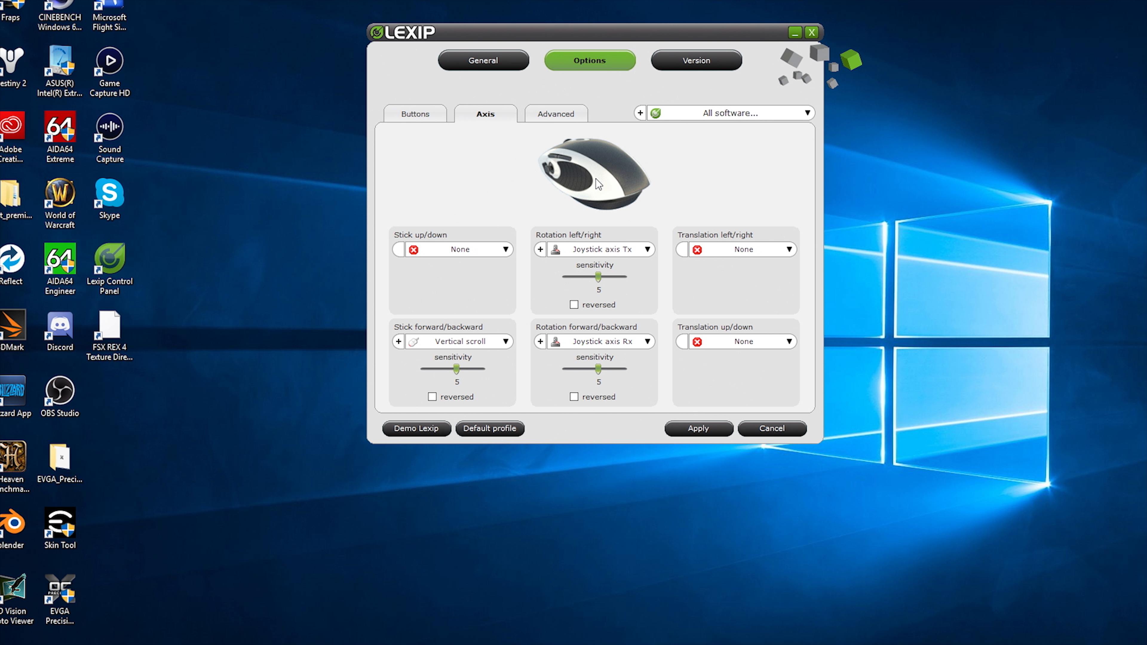
{"action": "mouse_move", "coordinate": [596, 181]}
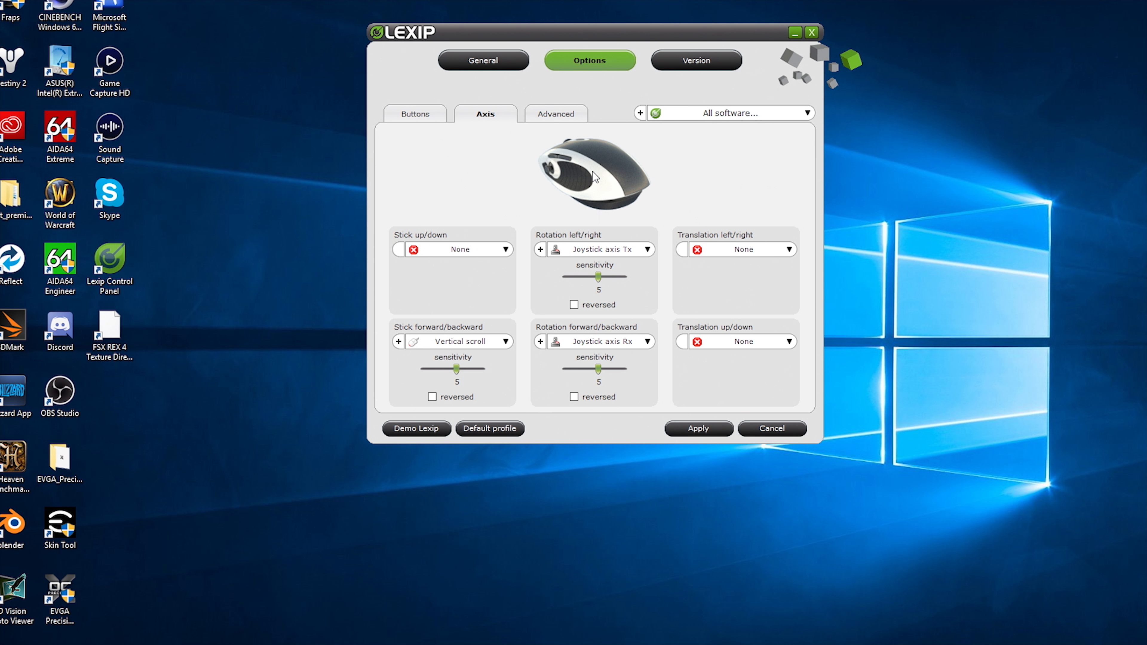
{"action": "mouse_move", "coordinate": [571, 198]}
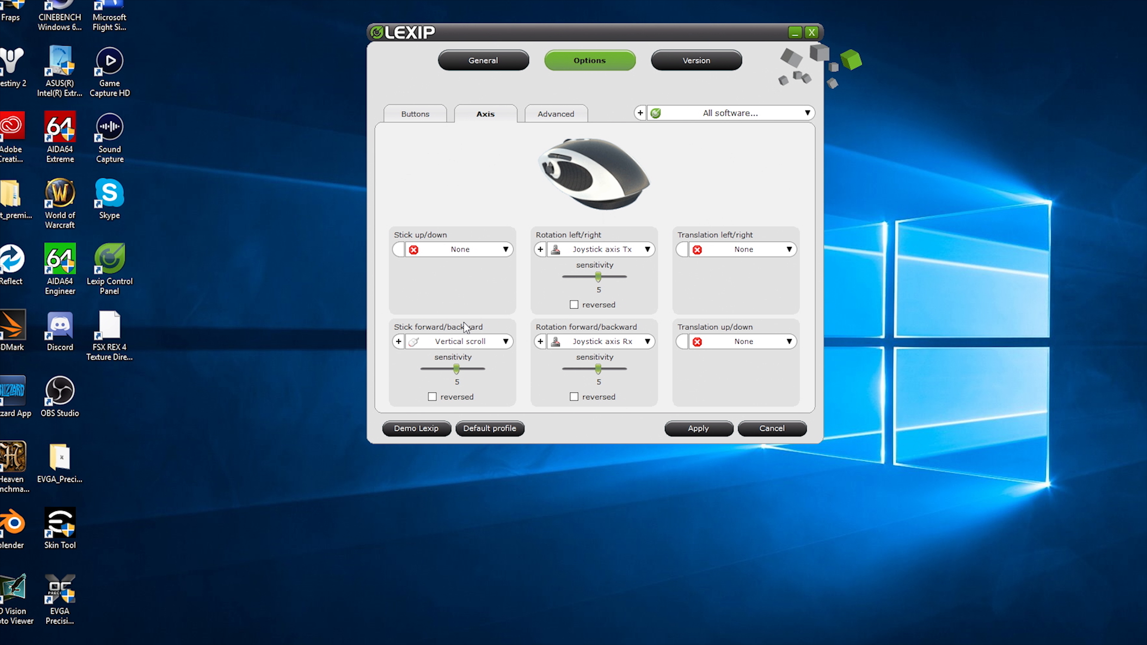
{"action": "mouse_move", "coordinate": [467, 327]}
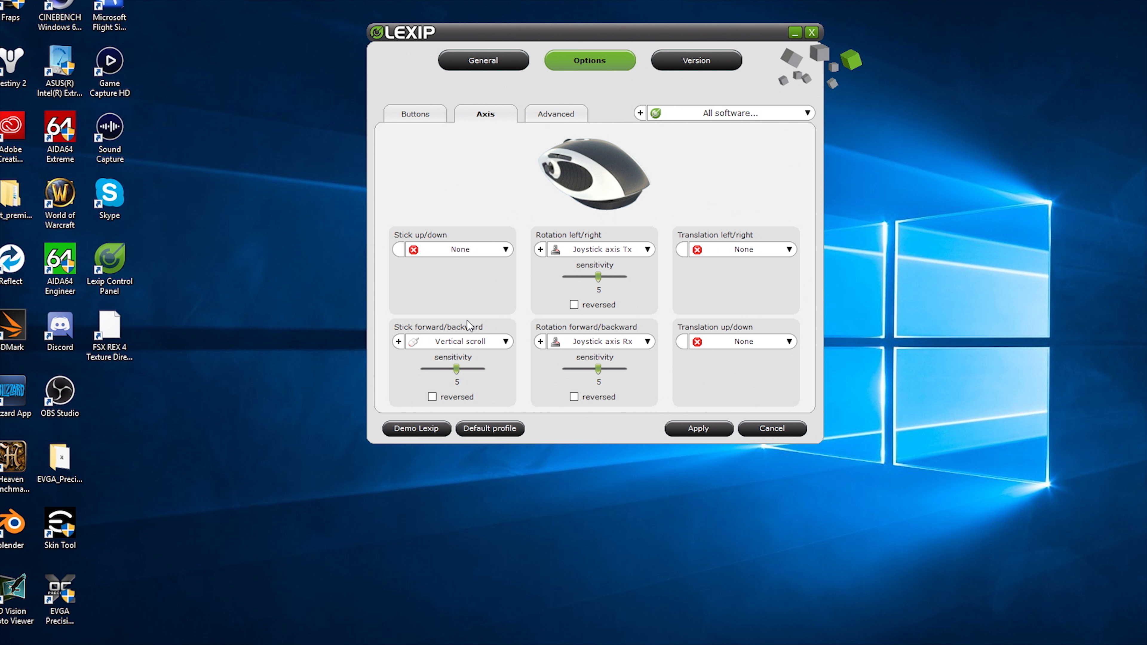
{"action": "mouse_move", "coordinate": [606, 165]}
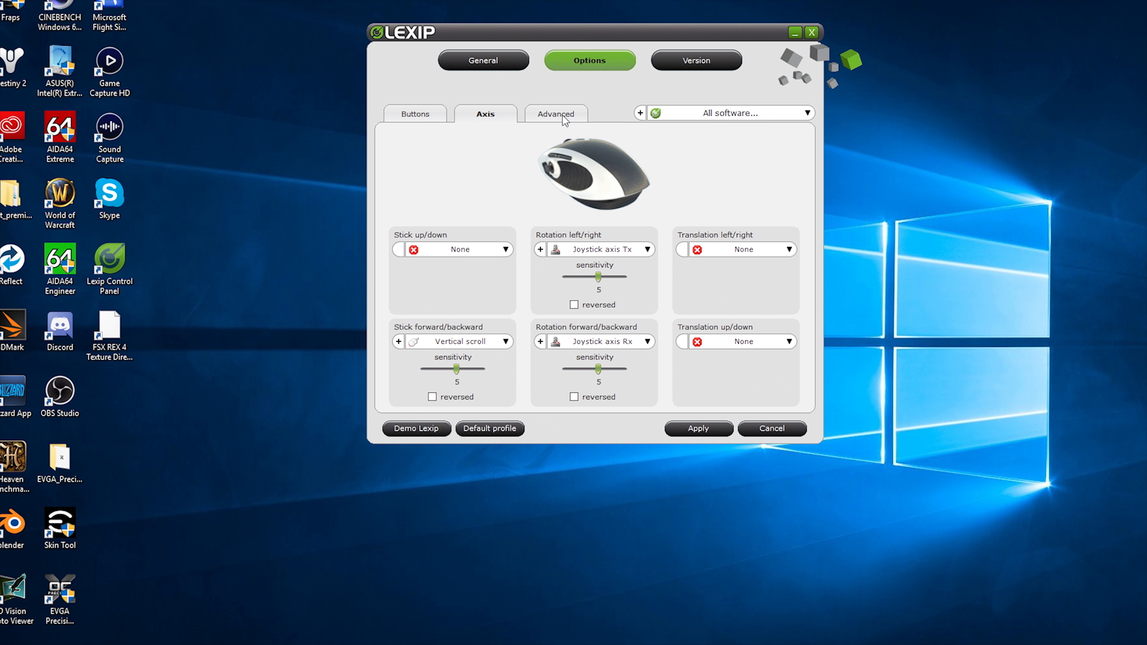
In Advanced settings, try 1600 and 3200 DPI, then settle on 1200 DPI
{"action": "left_click", "coordinate": [557, 114]}
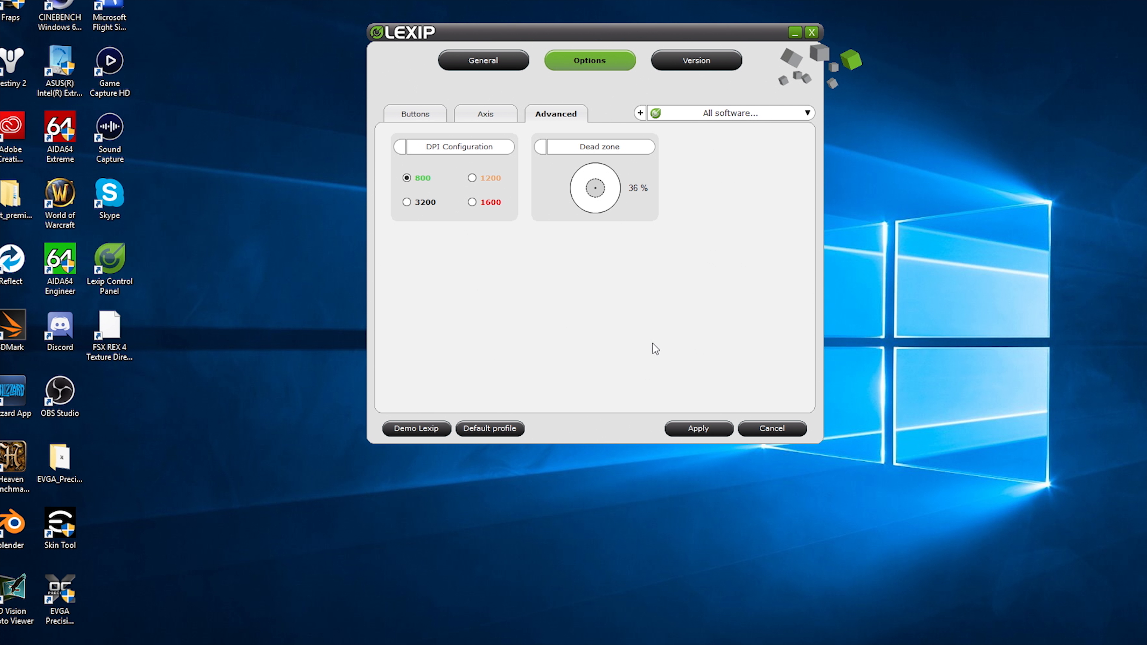
{"action": "left_click", "coordinate": [472, 178]}
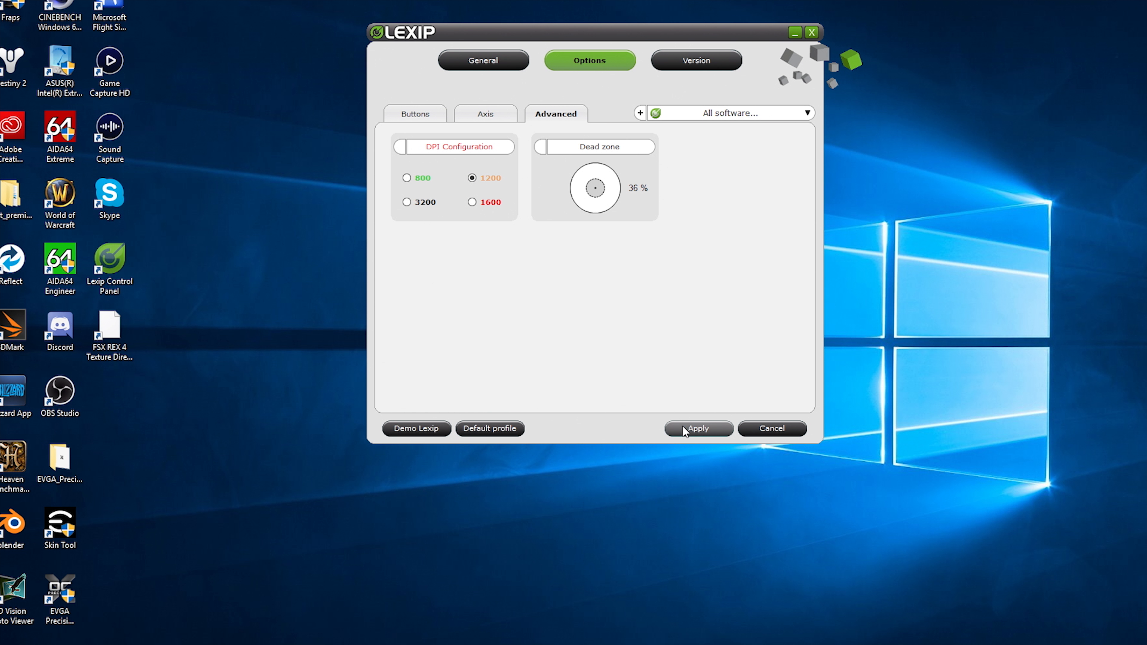
{"action": "left_click", "coordinate": [473, 202]}
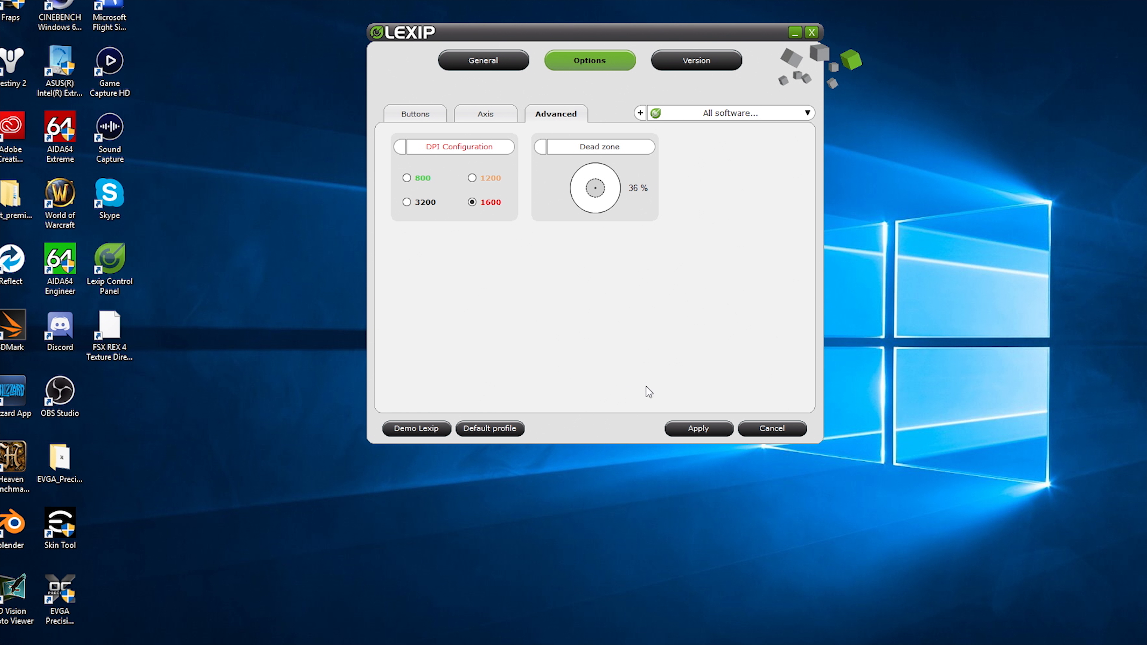
{"action": "left_click", "coordinate": [697, 428]}
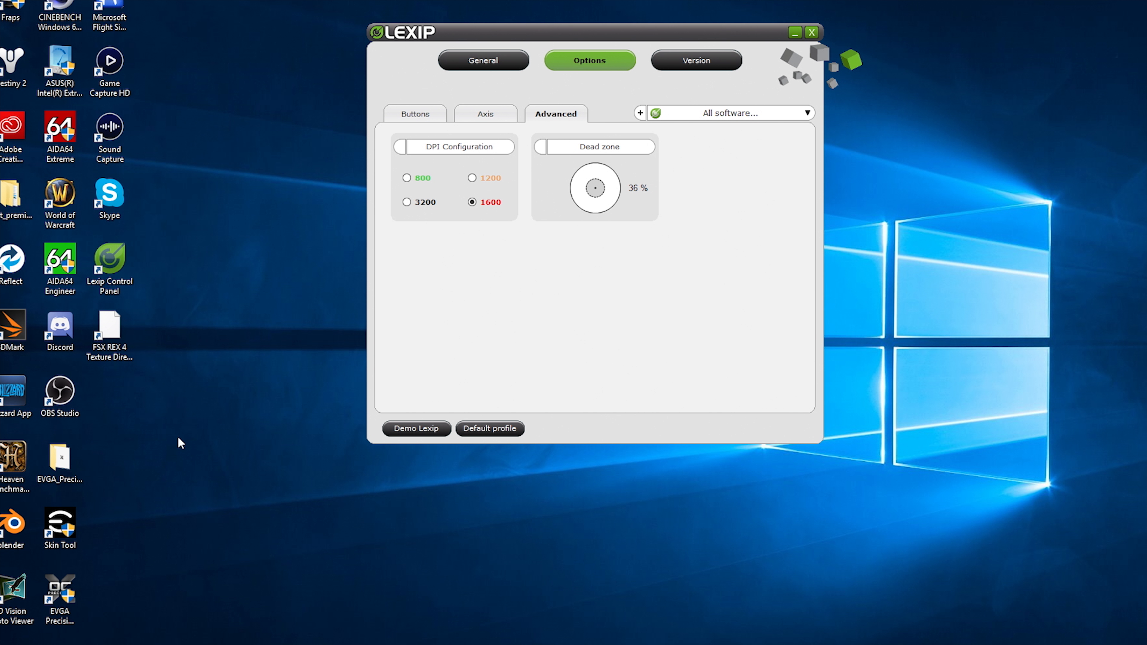
{"action": "left_click", "coordinate": [407, 202]}
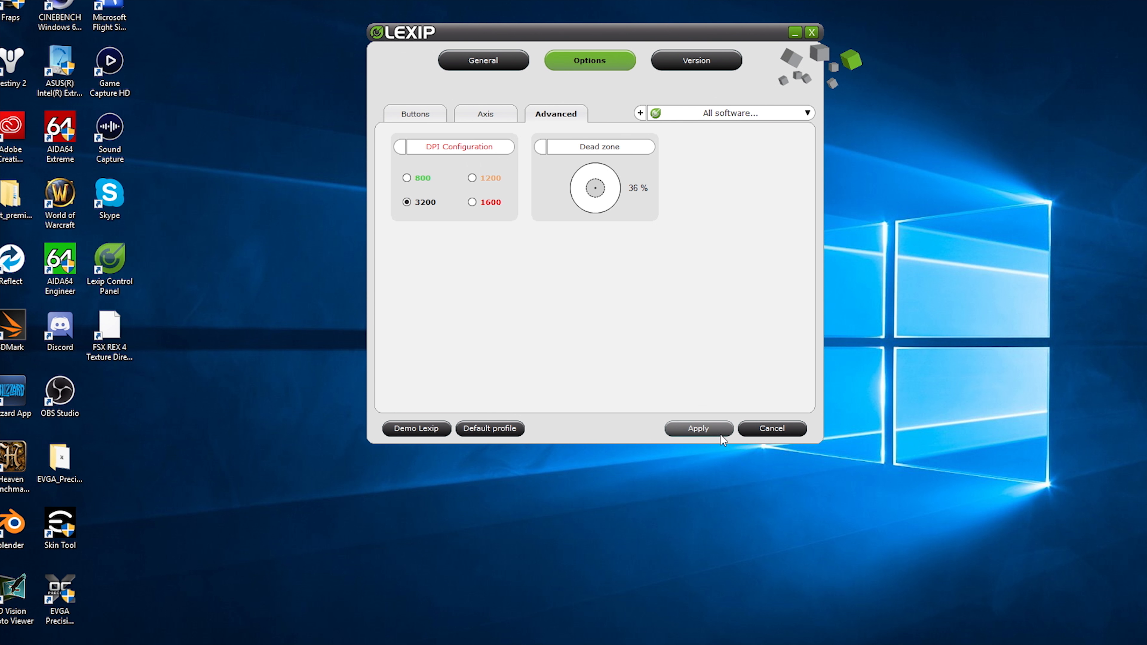
{"action": "left_click", "coordinate": [697, 429]}
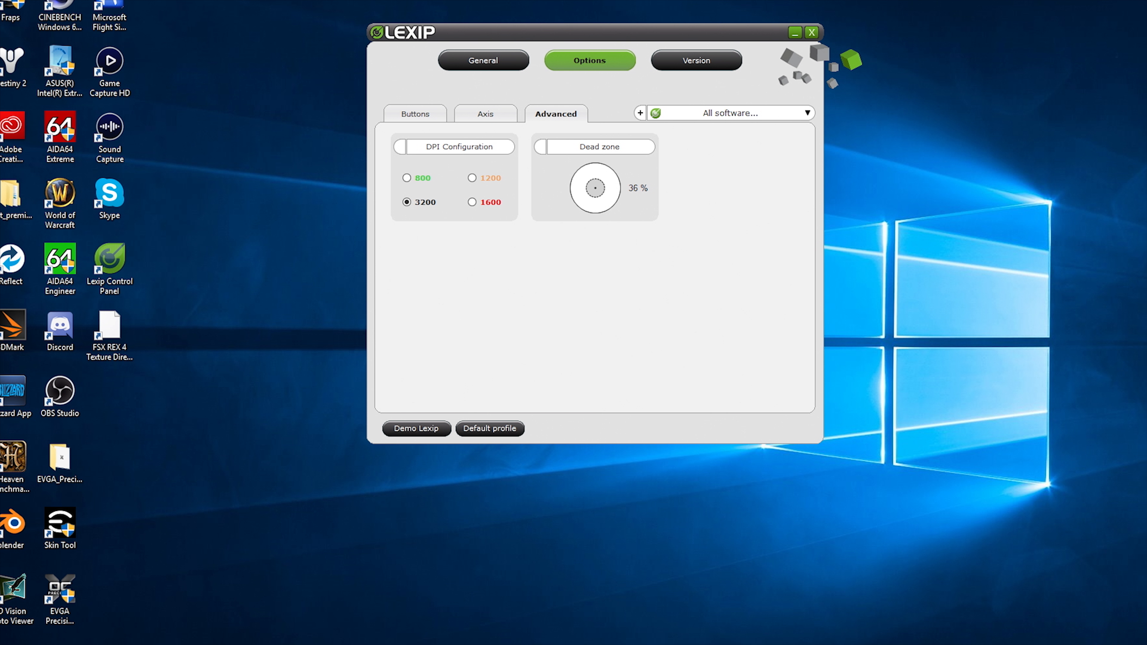
{"action": "mouse_move", "coordinate": [352, 227]}
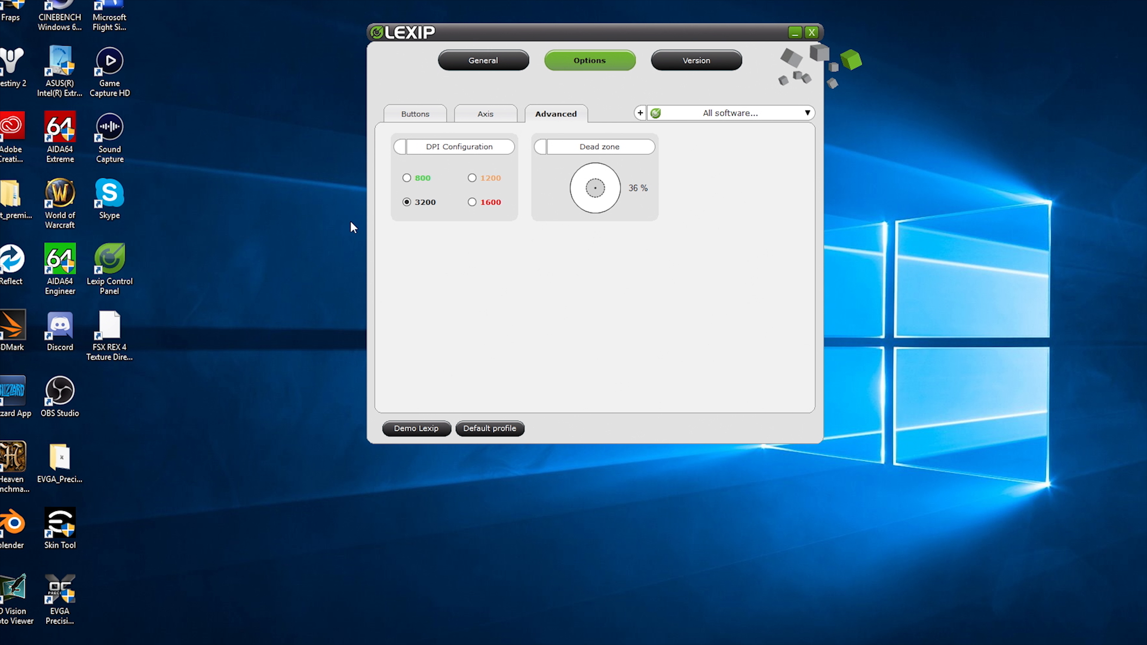
{"action": "left_click", "coordinate": [473, 178]}
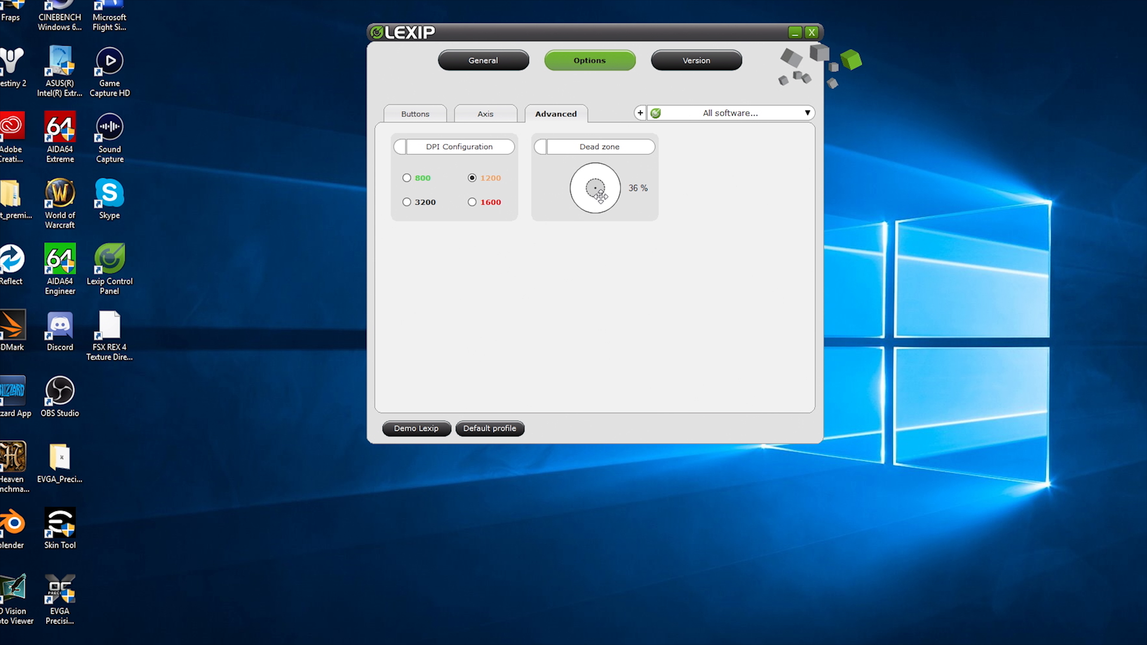
Drag the Dead zone dial down from 33 % through 23 % to 18 %
{"action": "left_click_drag", "start_coordinate": [596, 188], "coordinate": [605, 211]}
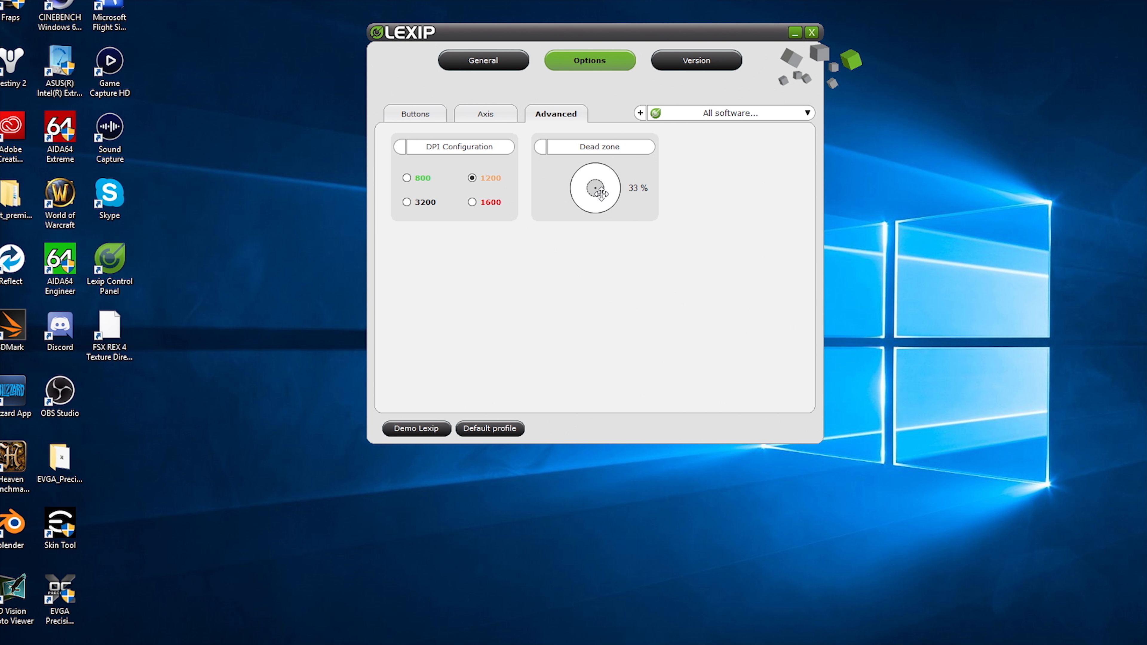
{"action": "left_click_drag", "start_coordinate": [595, 187], "coordinate": [596, 198]}
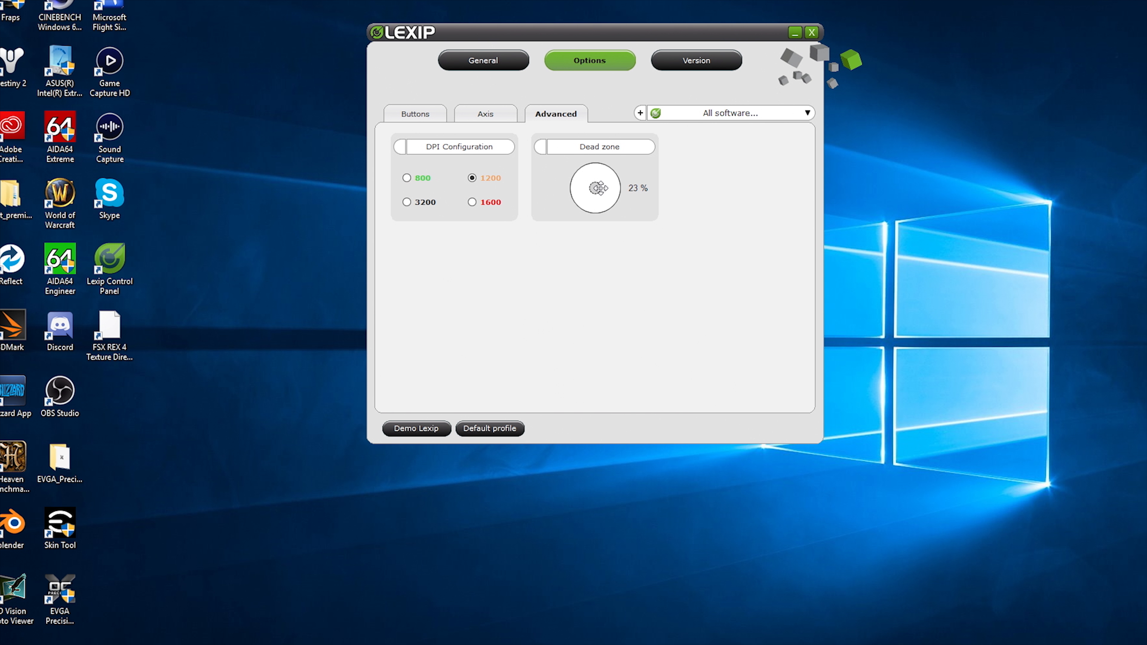
{"action": "left_click_drag", "start_coordinate": [595, 188], "coordinate": [604, 193]}
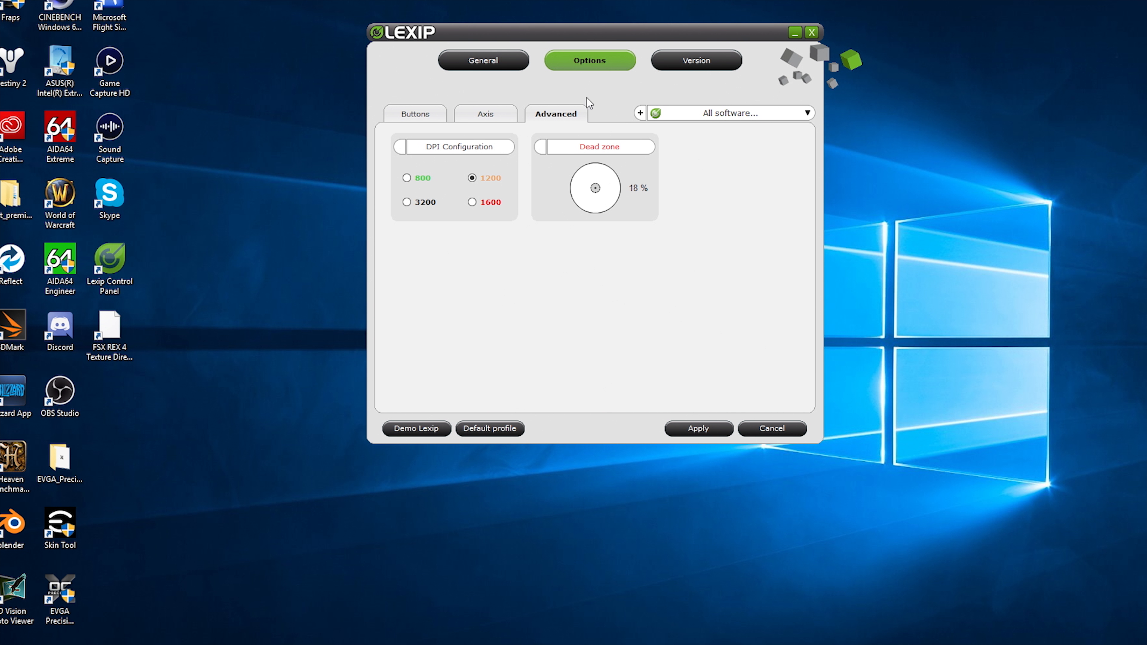
{"action": "mouse_move", "coordinate": [803, 117]}
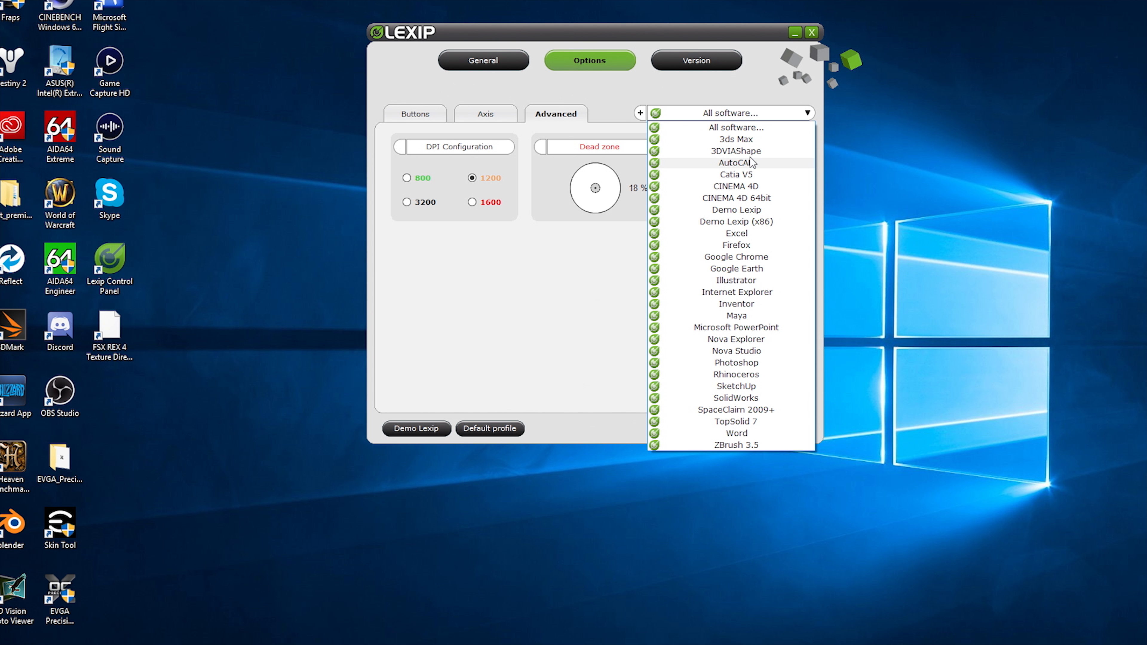
{"action": "mouse_move", "coordinate": [736, 292]}
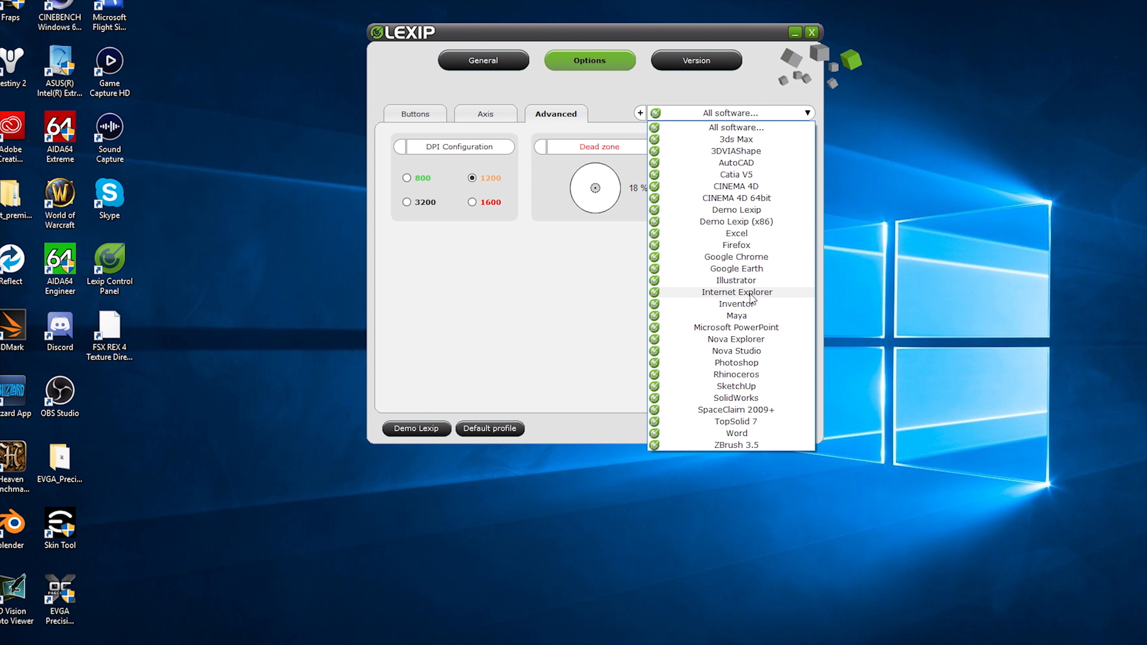
{"action": "mouse_move", "coordinate": [772, 394]}
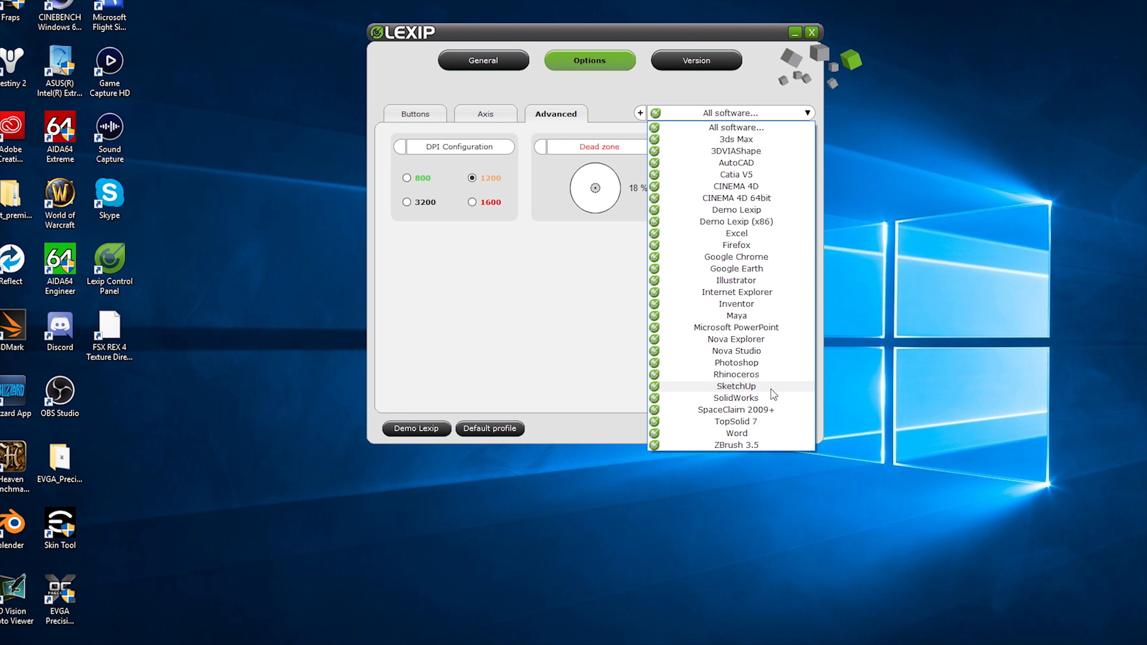
{"action": "mouse_move", "coordinate": [759, 381]}
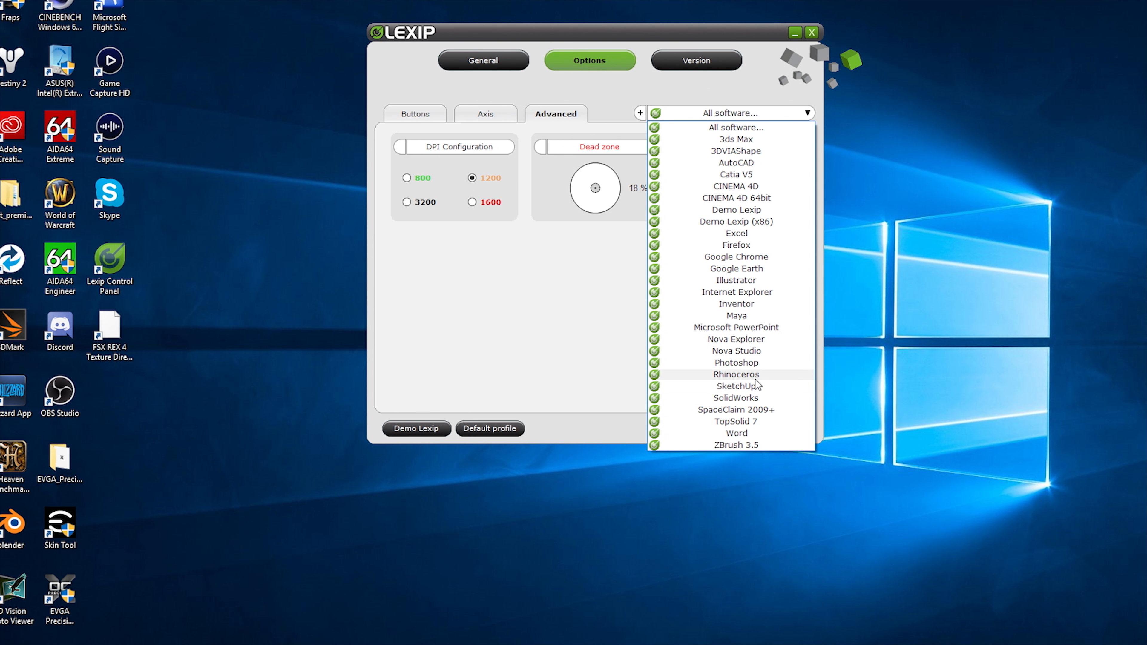
{"action": "mouse_move", "coordinate": [750, 262]}
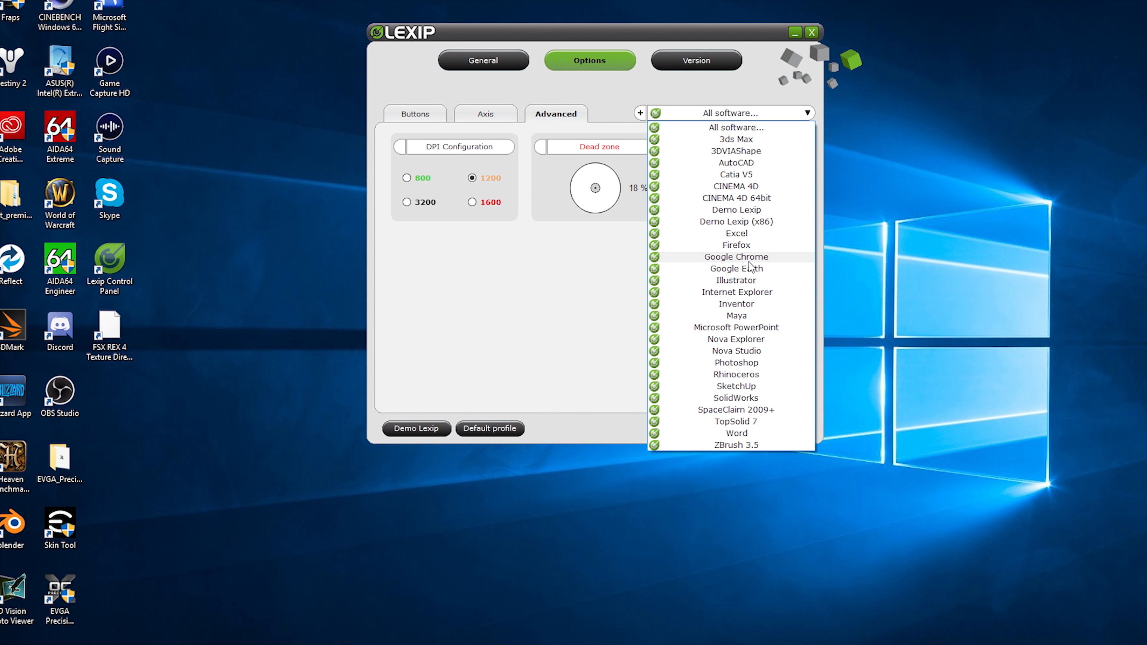
{"action": "mouse_move", "coordinate": [736, 268]}
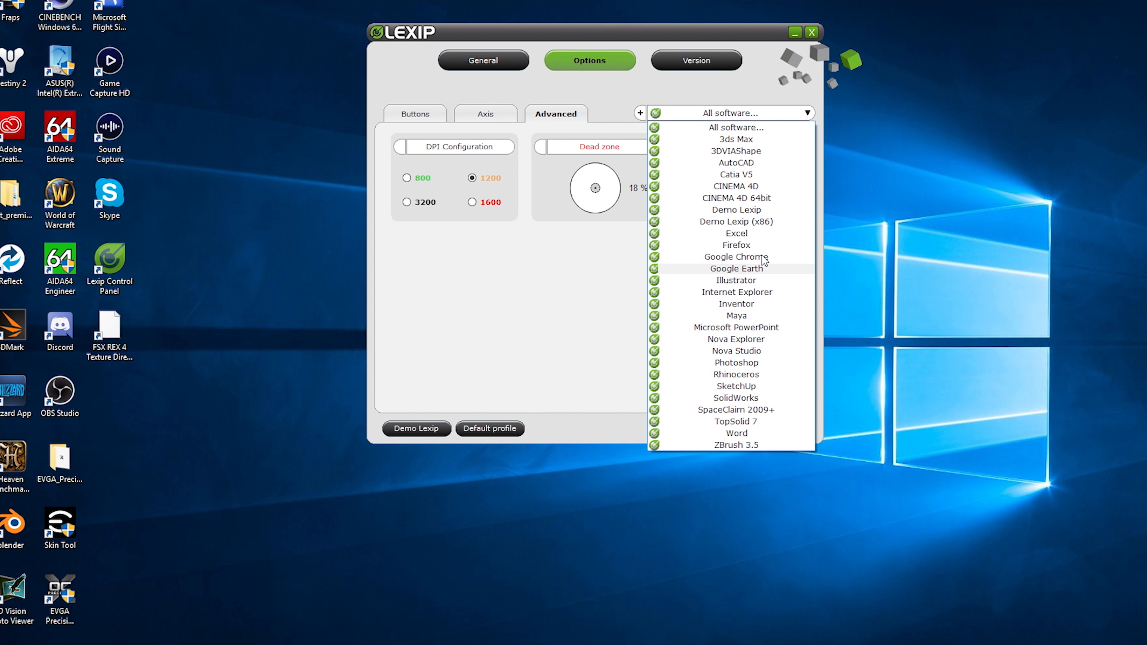
{"action": "mouse_move", "coordinate": [736, 257]}
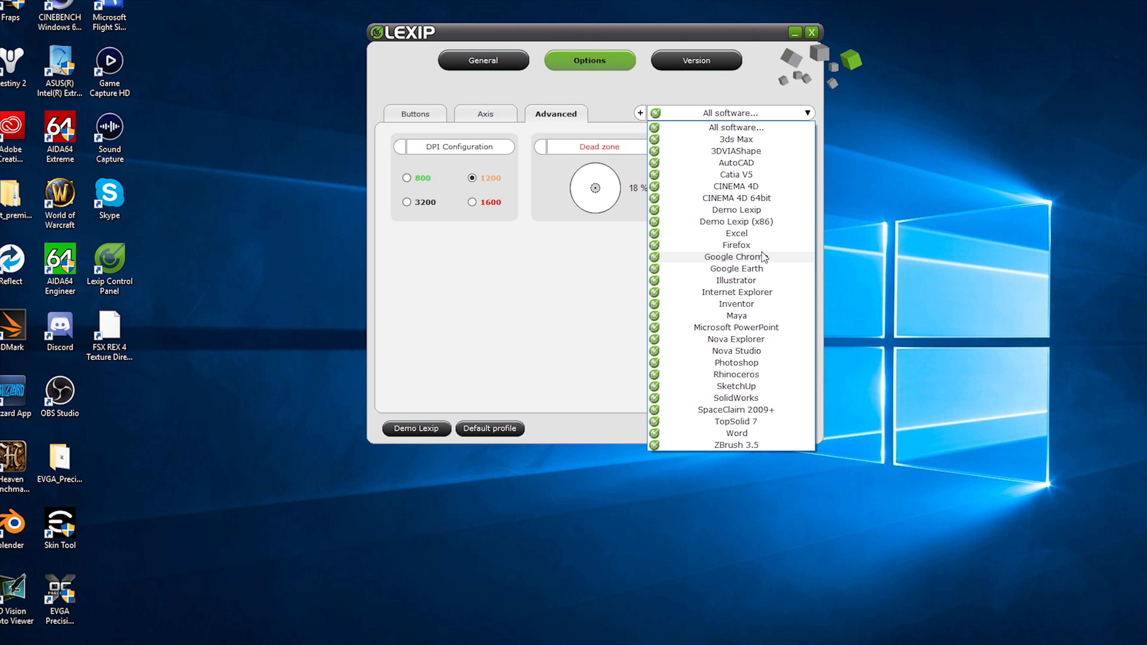
{"action": "mouse_move", "coordinate": [705, 306]}
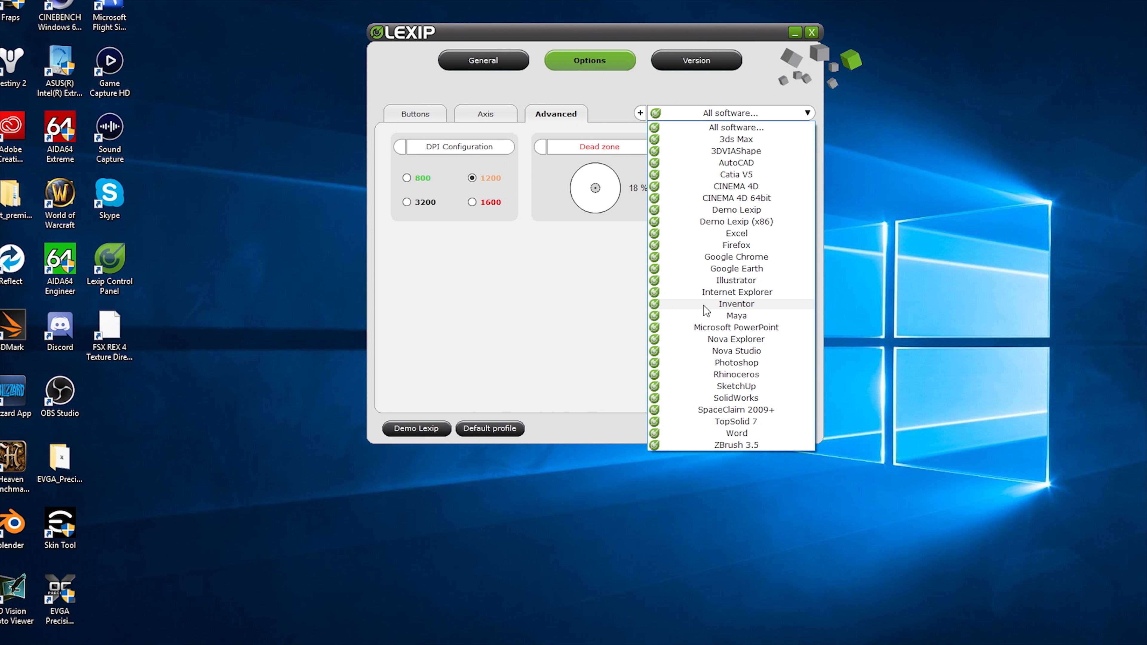
{"action": "mouse_move", "coordinate": [747, 251]}
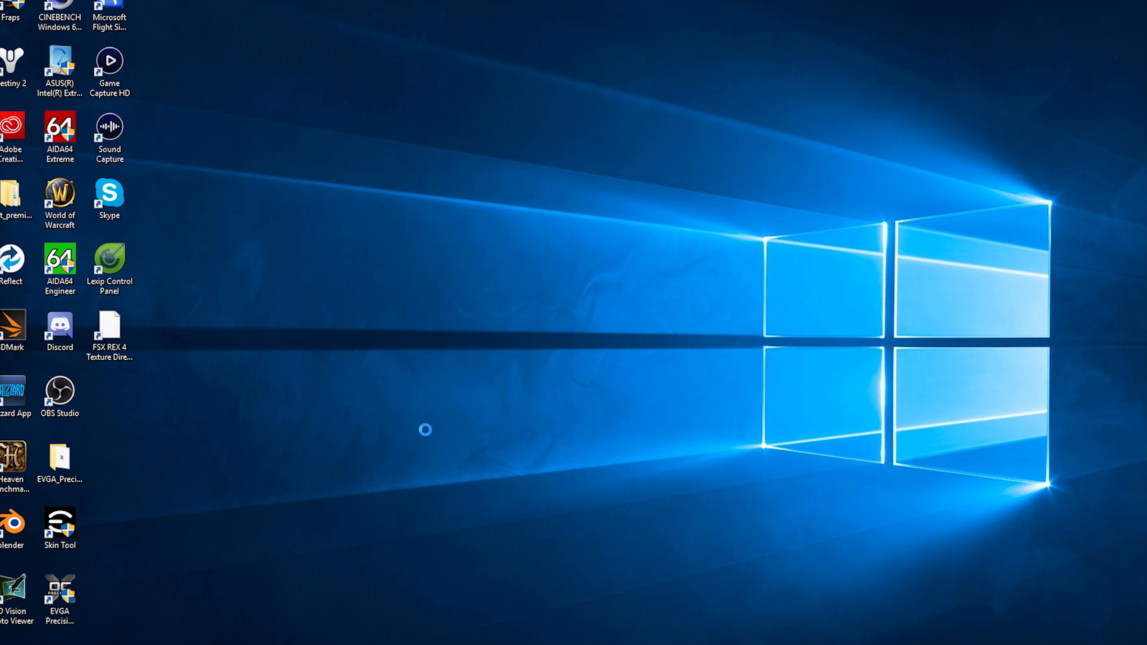
Launch the Lexip Demo from its desktop shortcut
{"action": "double_click", "coordinate": [109, 263]}
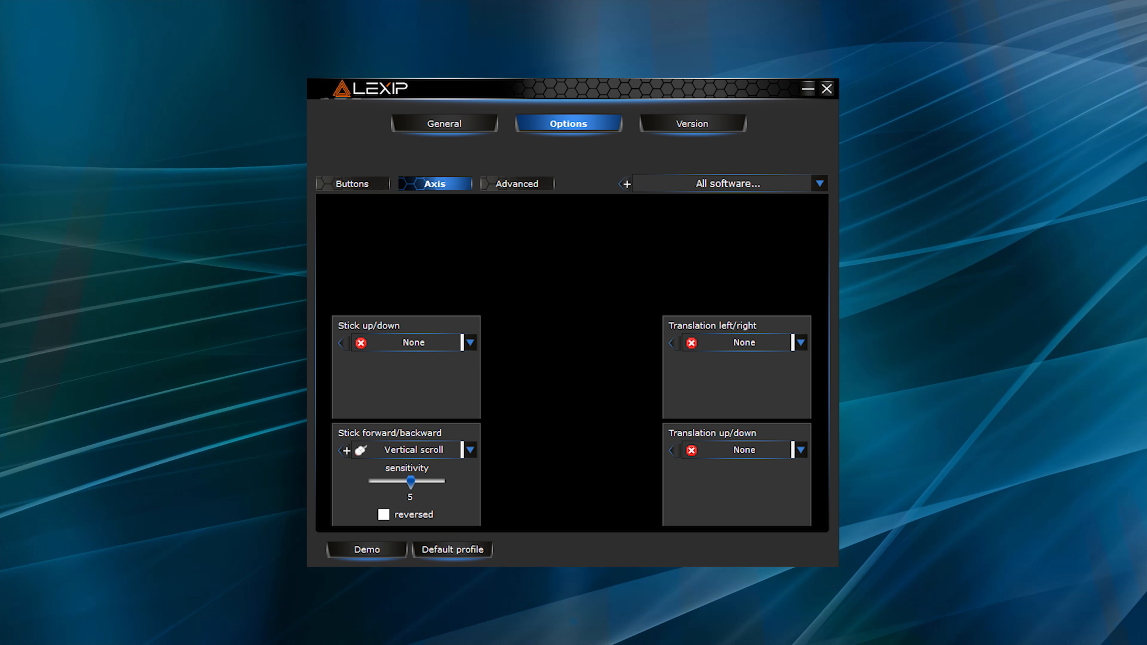
Review General sensitivity, the Buttons mappings, and the Advanced DPI, Multicolor and UV light options
{"action": "left_click", "coordinate": [444, 122]}
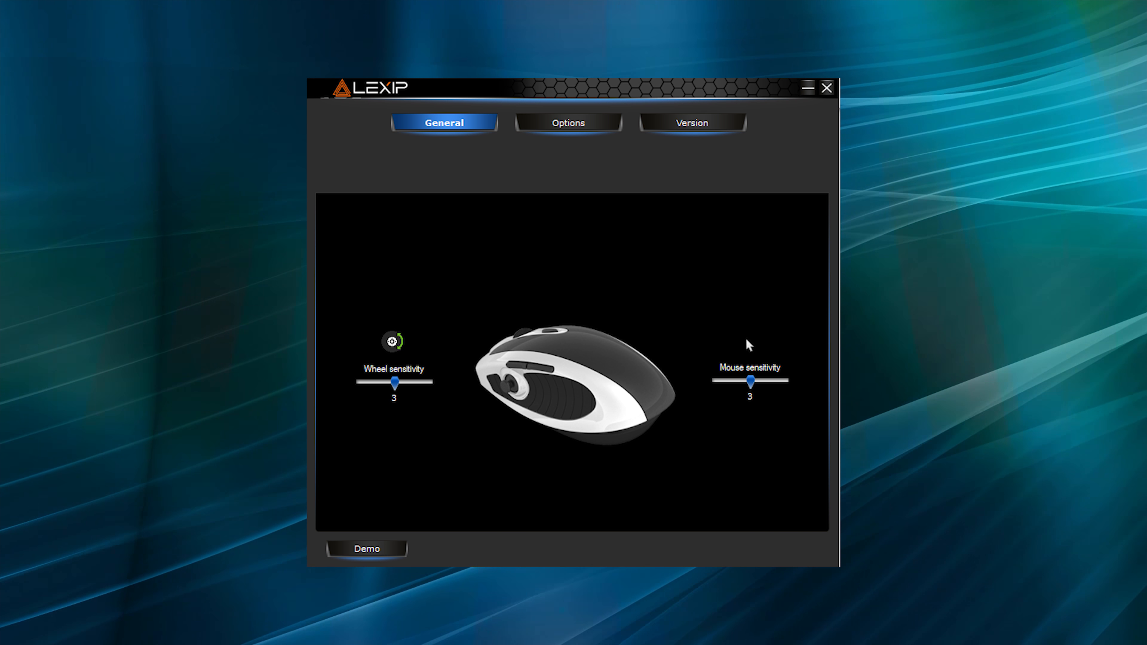
{"action": "left_click", "coordinate": [568, 122]}
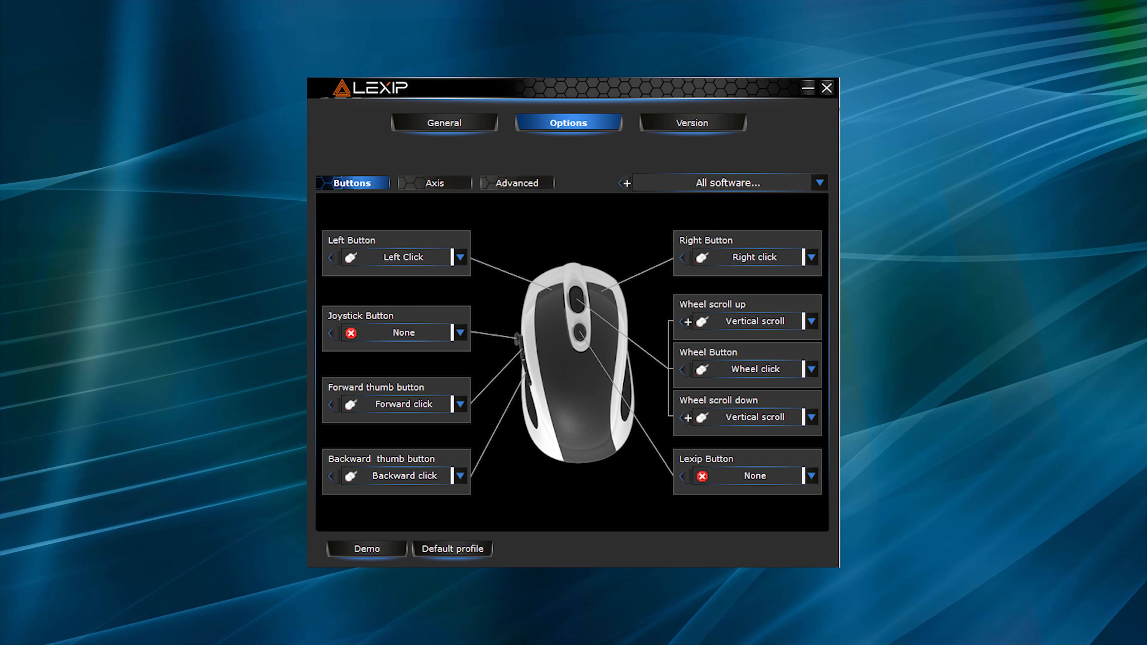
{"action": "left_click", "coordinate": [516, 183]}
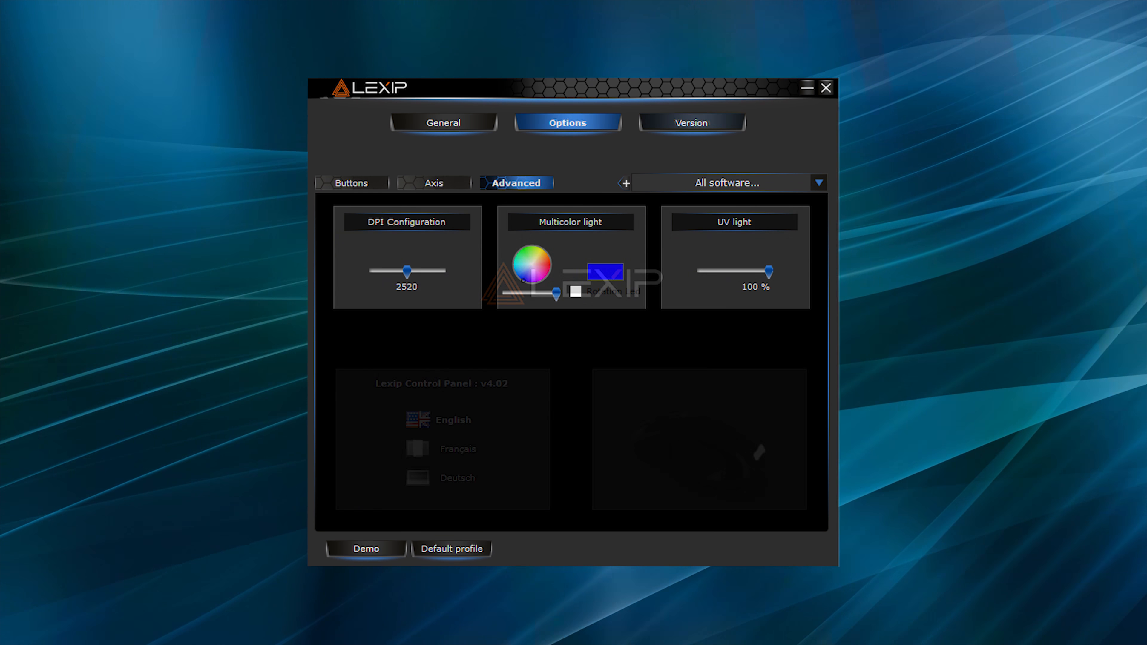
{"action": "left_click", "coordinate": [689, 122]}
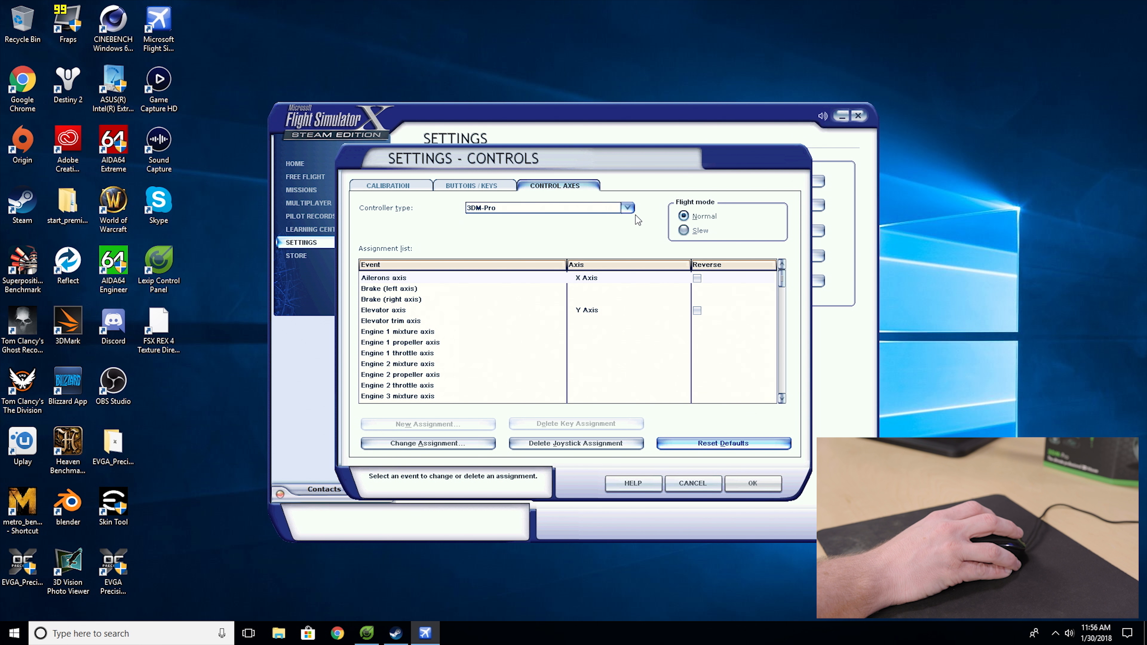
Keep 3DM-Pro as the controller and leave the Ailerons axis assignment unchanged
{"action": "left_click", "coordinate": [626, 208]}
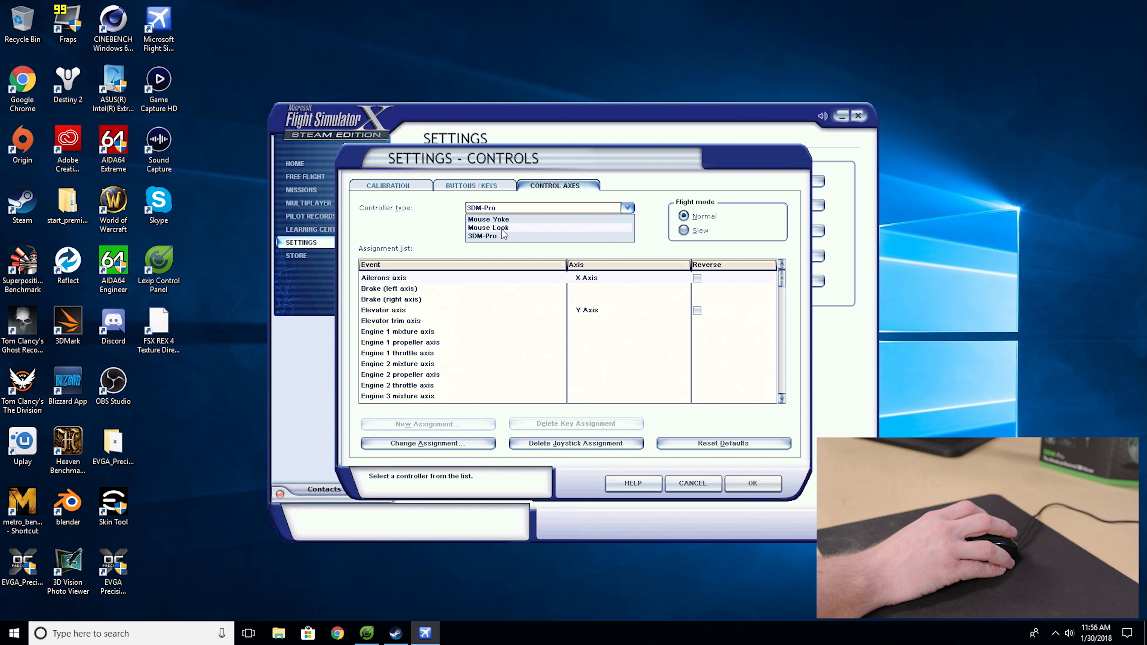
{"action": "left_click", "coordinate": [483, 236]}
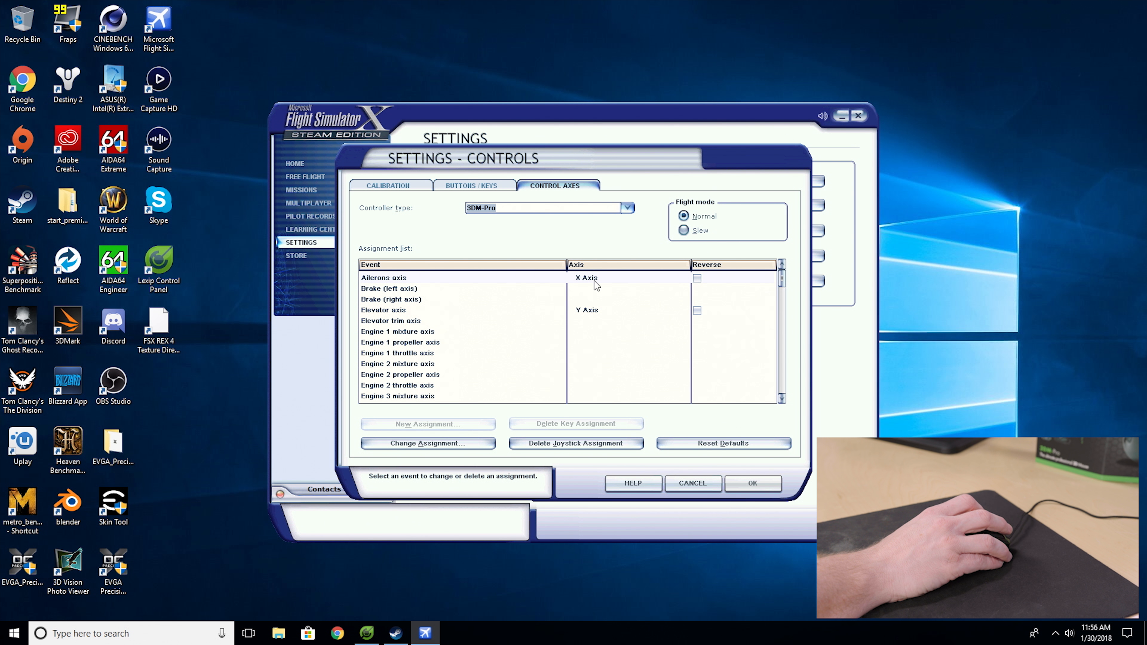
{"action": "mouse_move", "coordinate": [587, 283]}
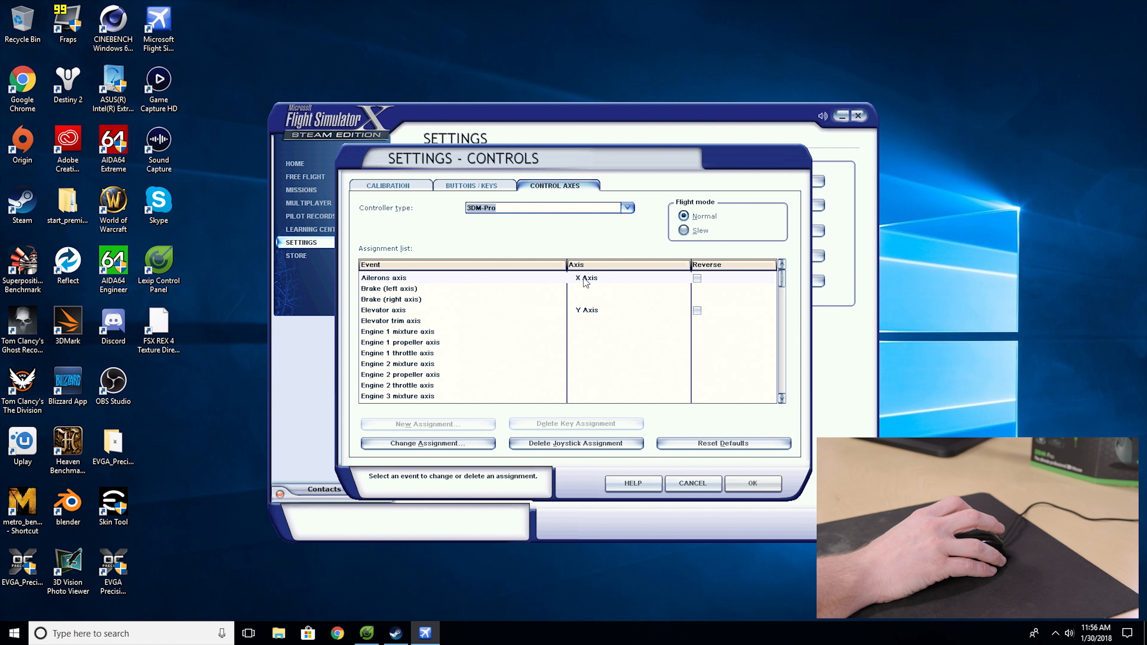
{"action": "left_click", "coordinate": [427, 444]}
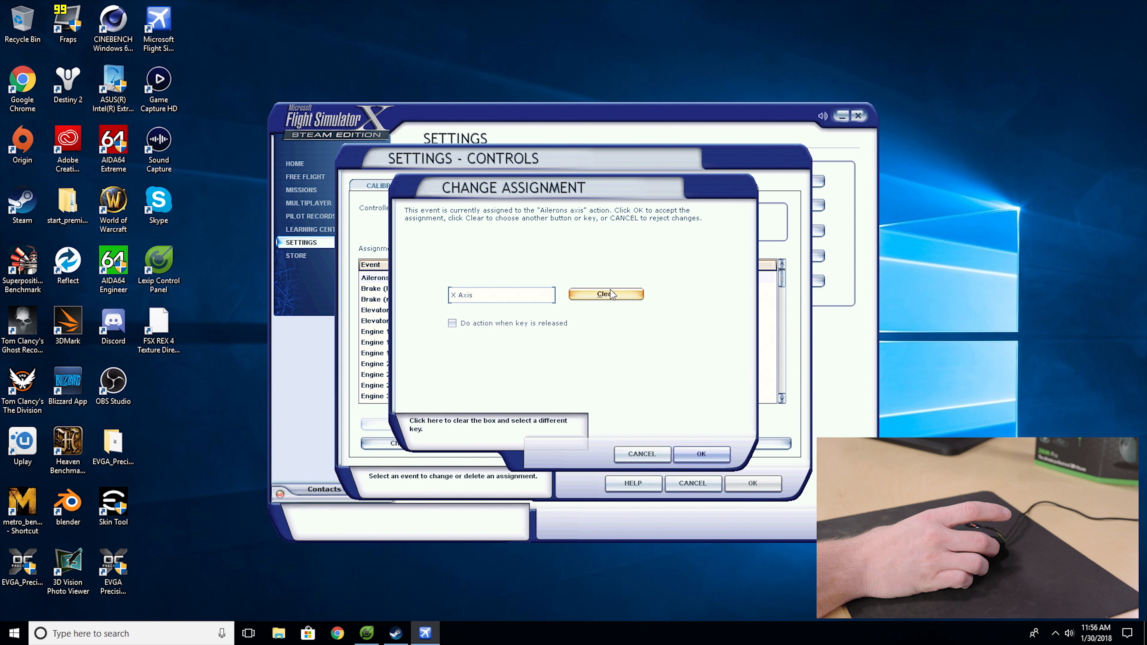
{"action": "left_click", "coordinate": [700, 454]}
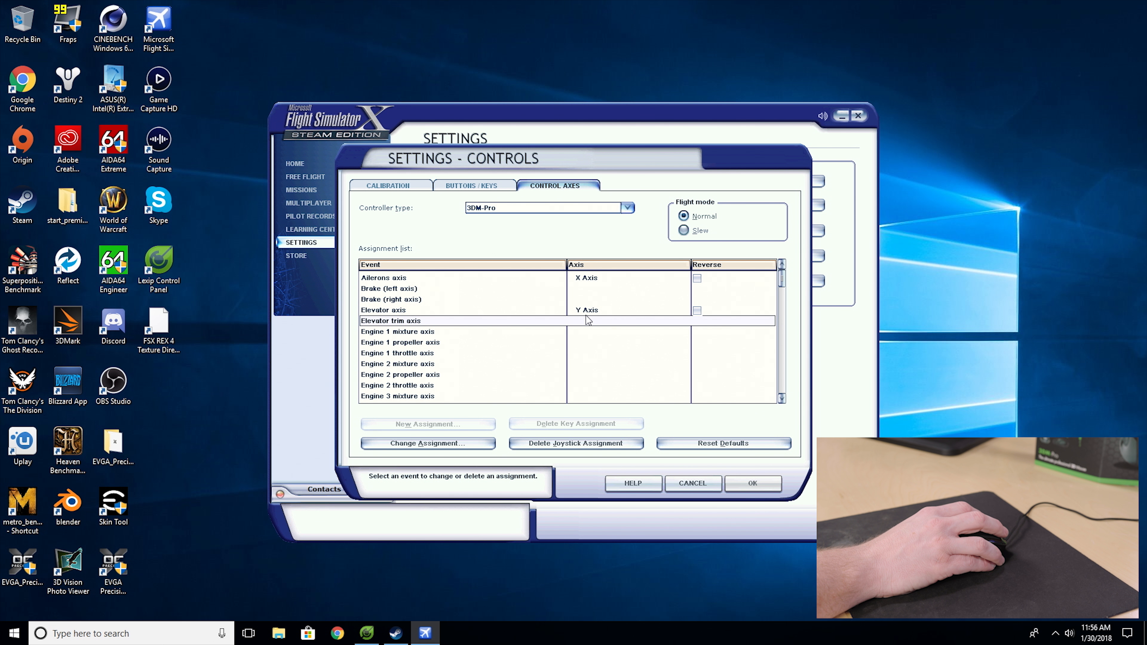
Reassign the Elevator axis to X Rotation and confirm the control settings
{"action": "left_click", "coordinate": [427, 443]}
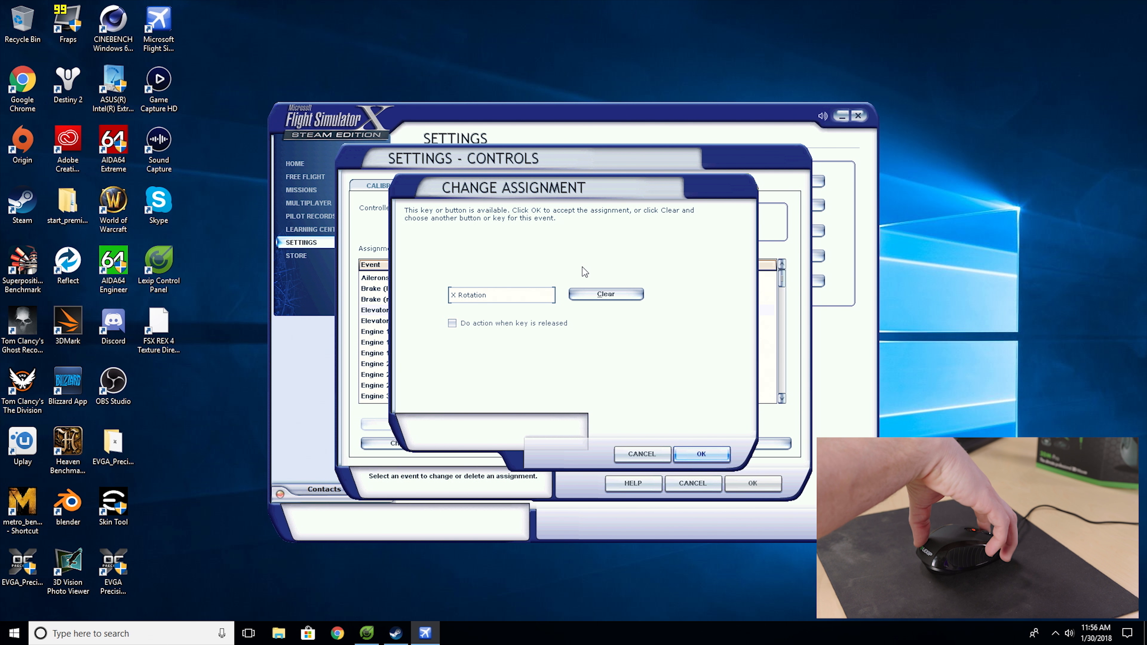
{"action": "left_click", "coordinate": [701, 453]}
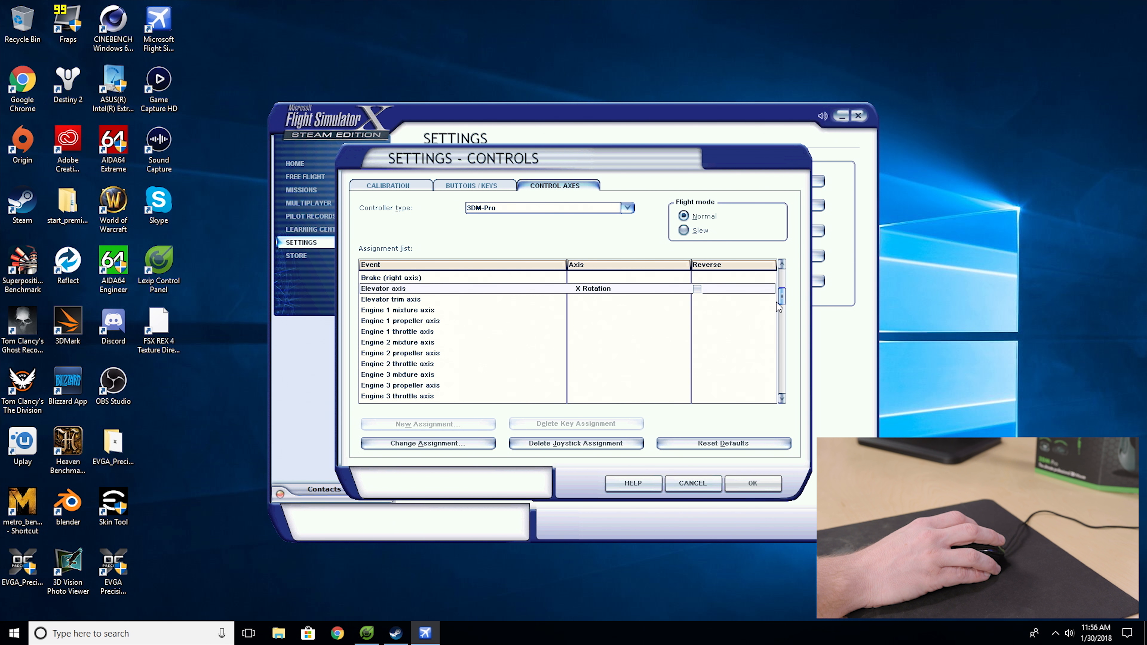
{"action": "left_click", "coordinate": [752, 483]}
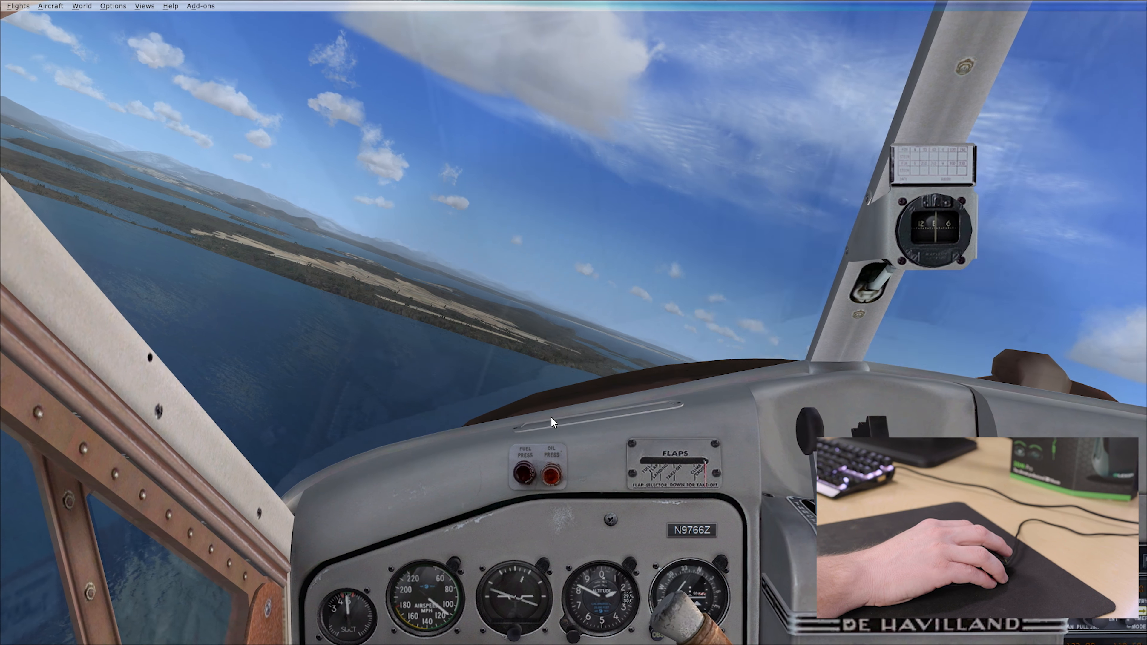
Switch to the outside spot view of the floatplane banking over the coastline
{"action": "key", "text": "s"}
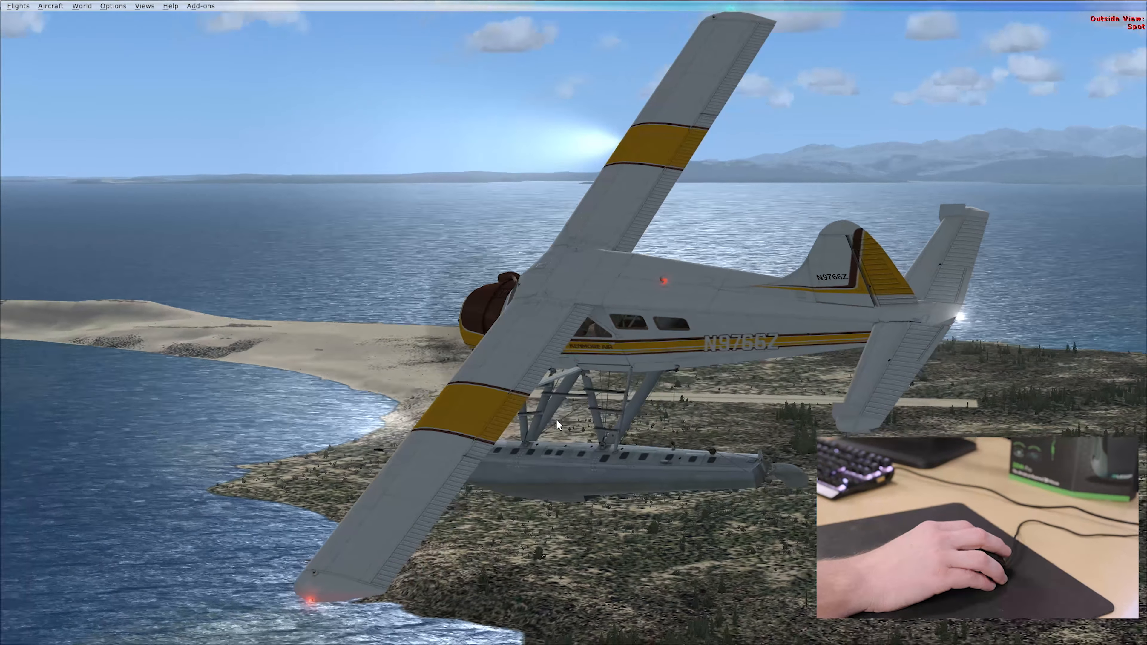